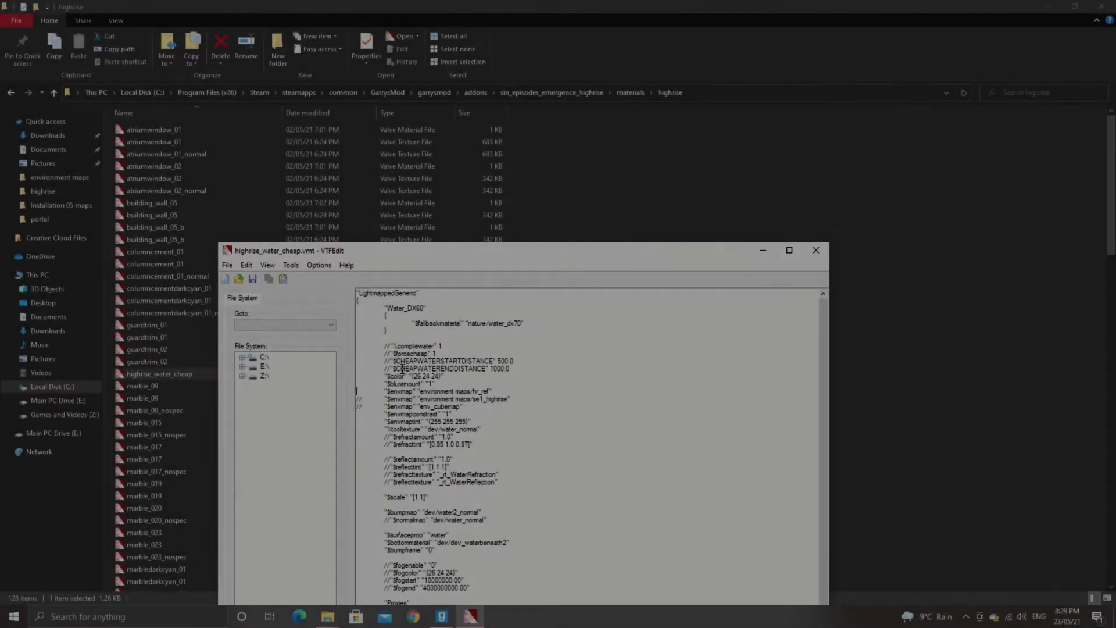
mouse_move(751, 213)
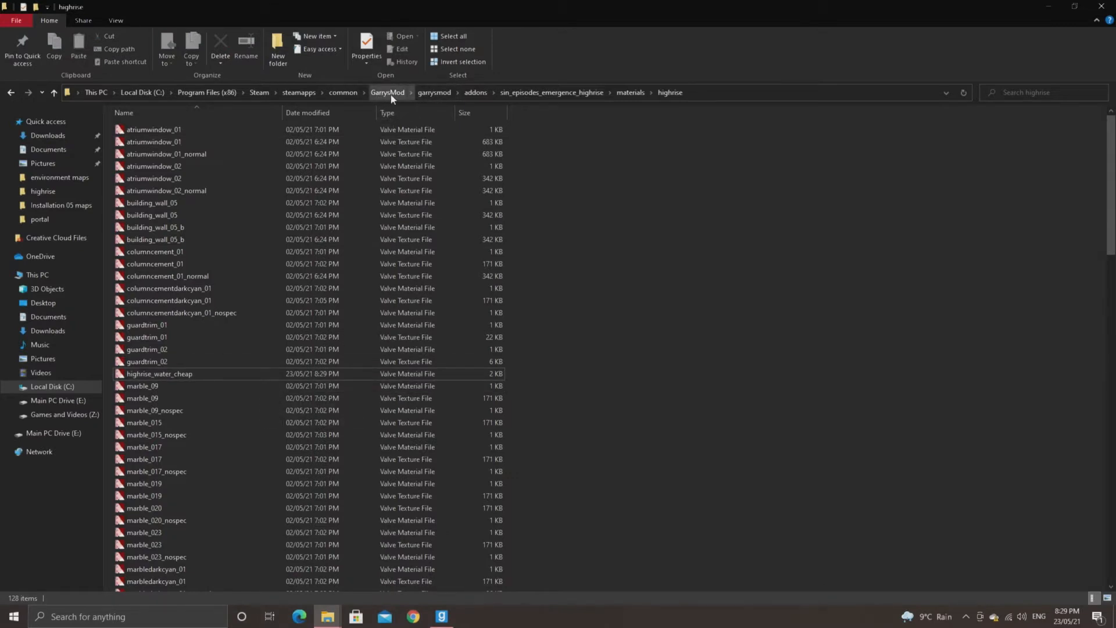
Browse from the GarrysMod folder into garrysmod\cubemap_screenshots
left_click(387, 92)
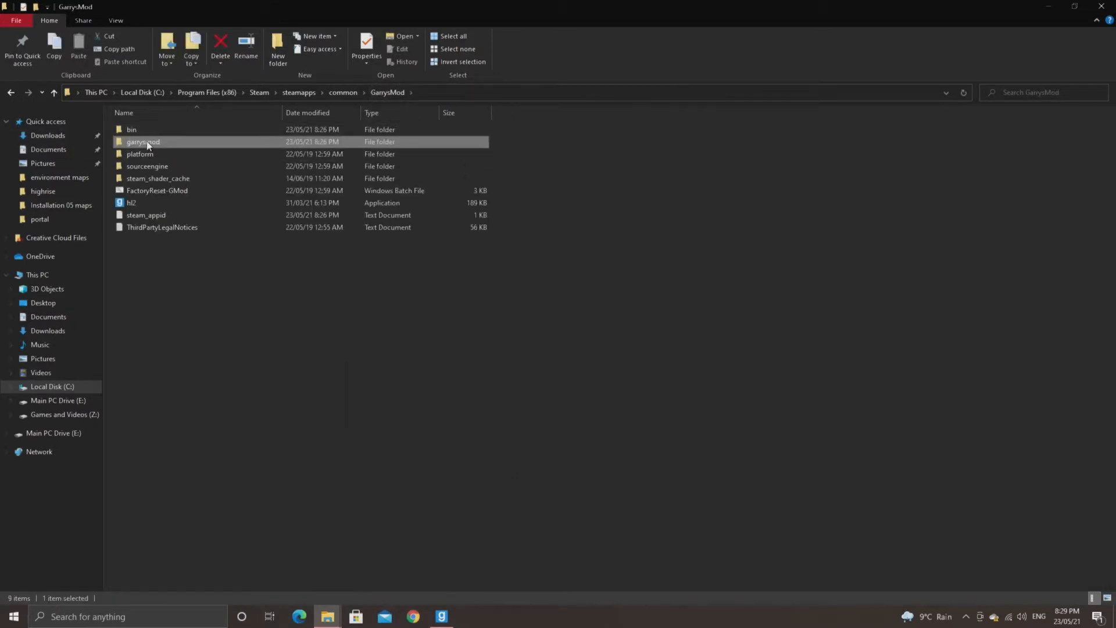
double_click(143, 141)
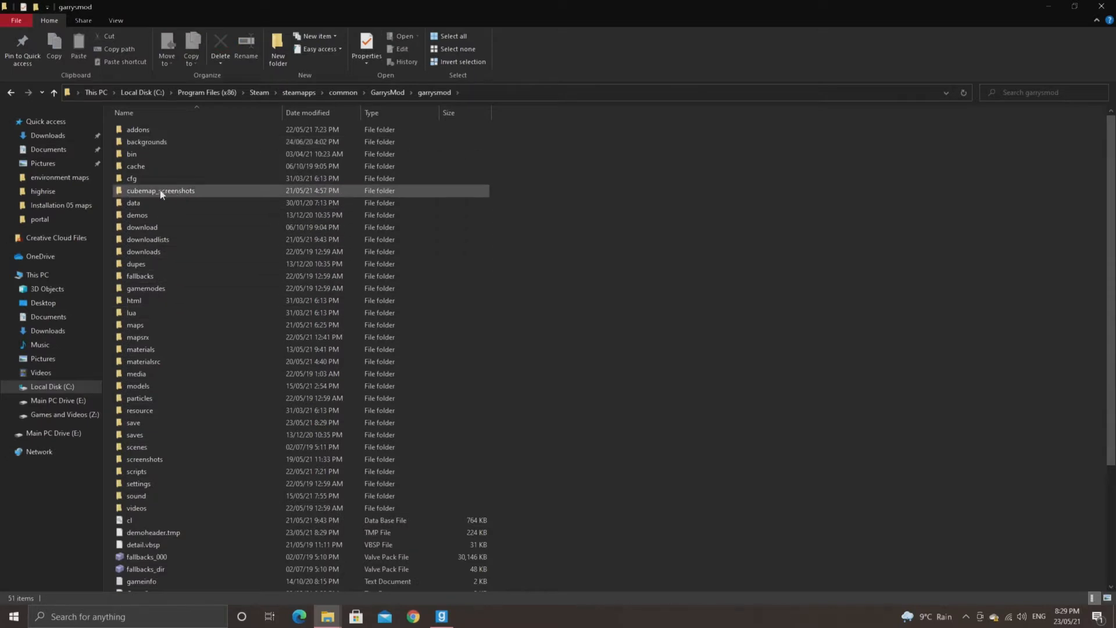
double_click(161, 190)
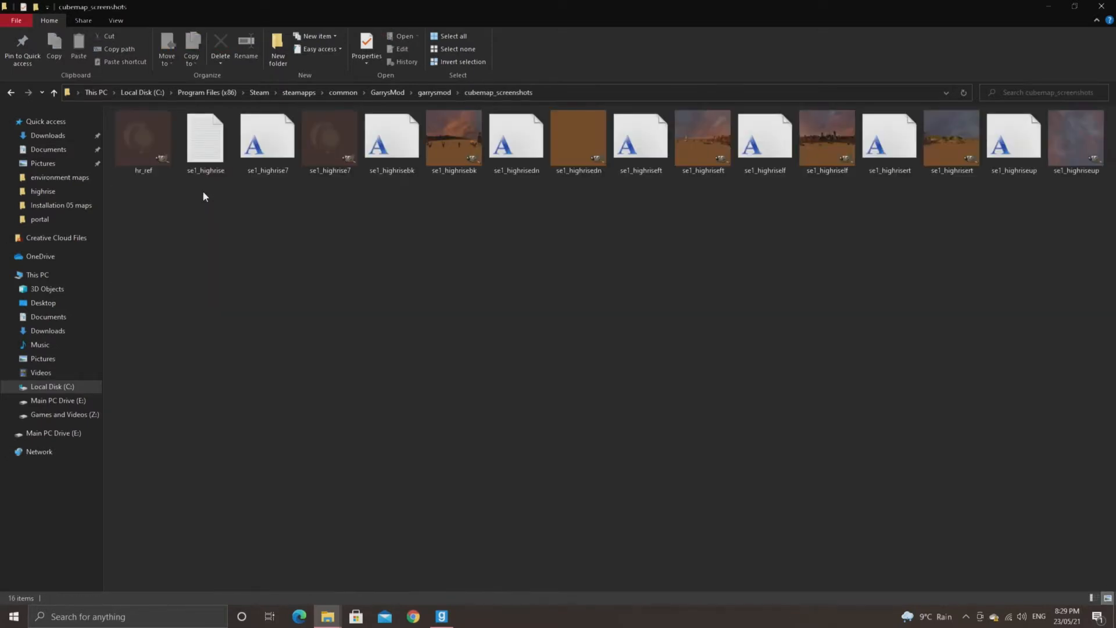
mouse_move(453, 140)
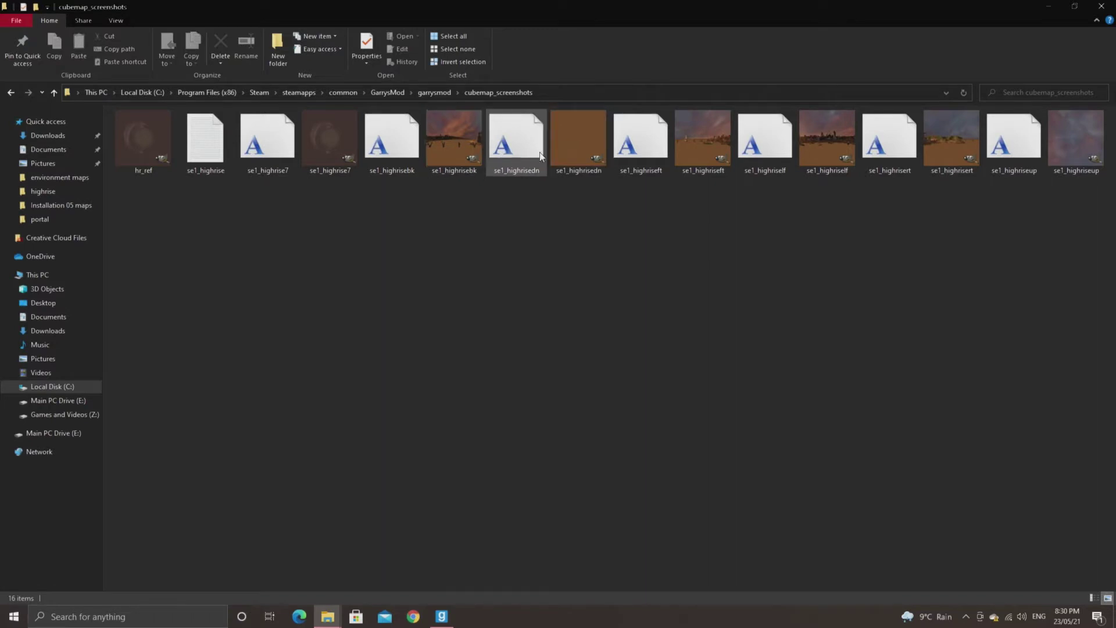
Select and open the se1_highrisedn sky image
left_click(516, 139)
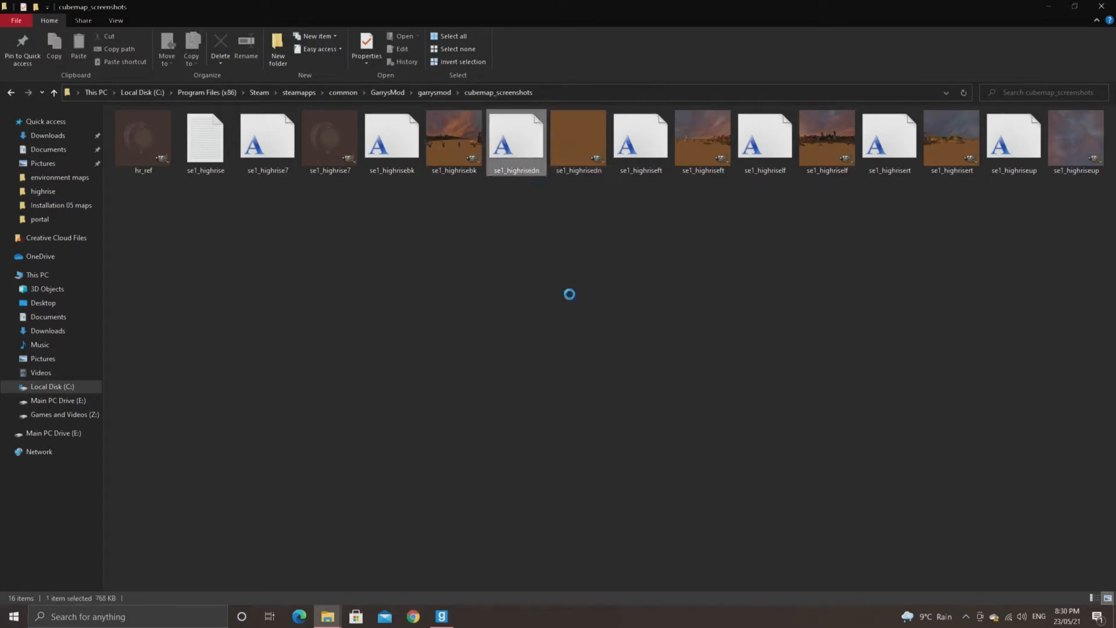
left_click(441, 616)
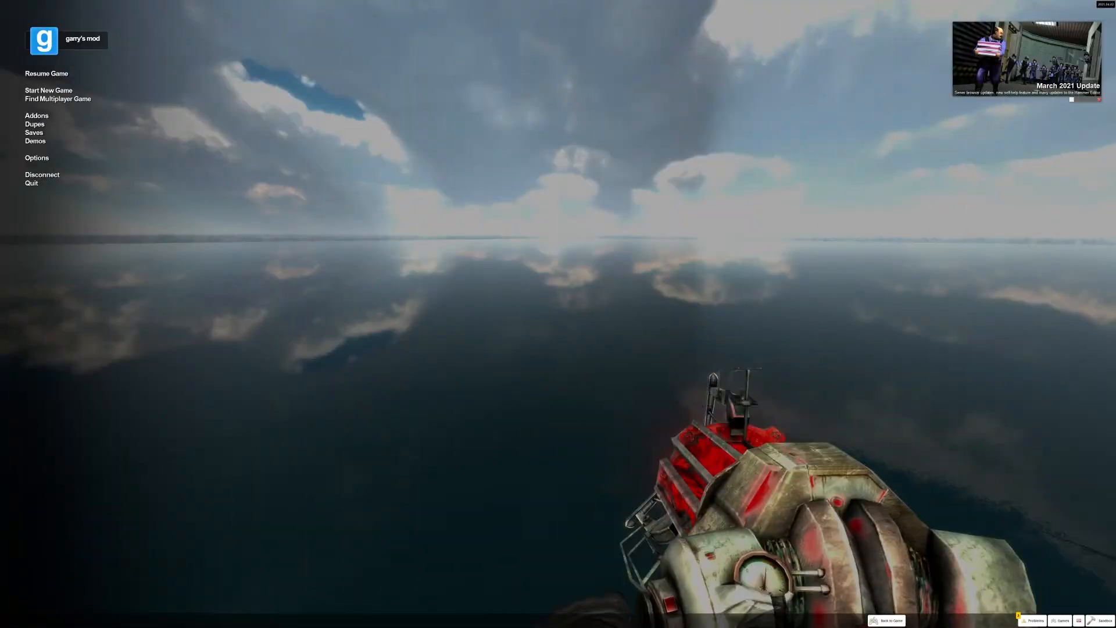
Resume the running game from the Garry's Mod menu
left_click(47, 74)
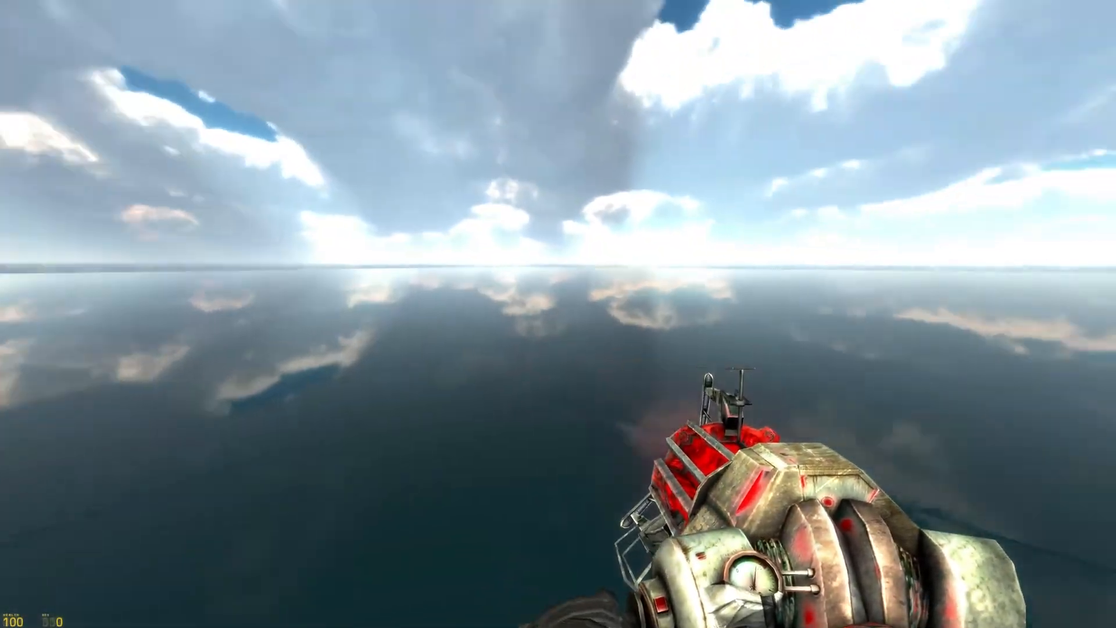
mouse_move(558, 213)
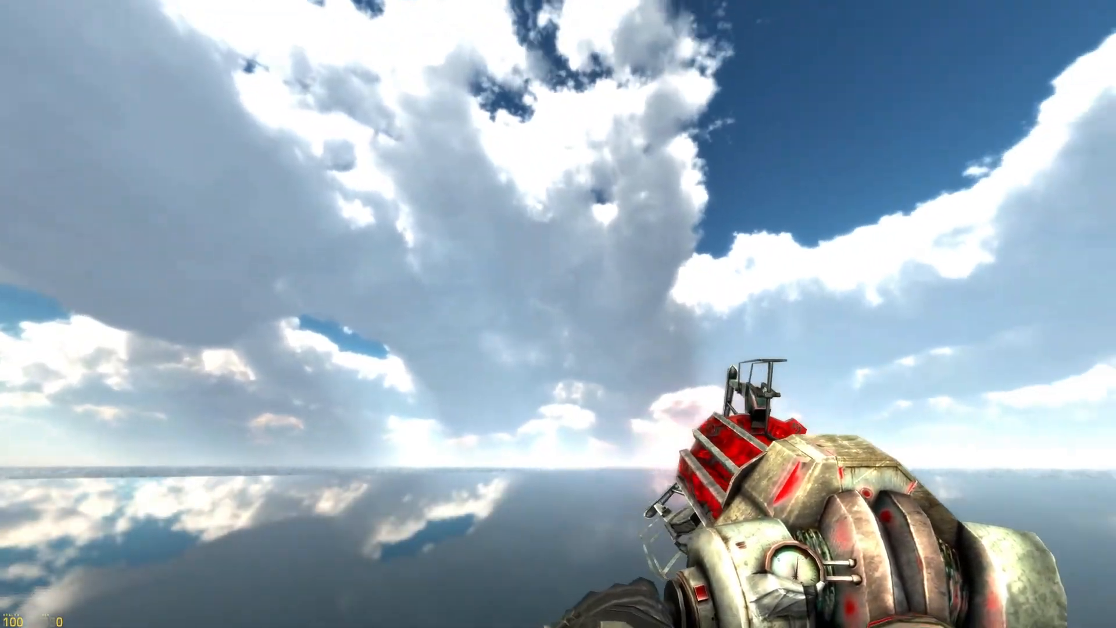
mouse_move(558, 314)
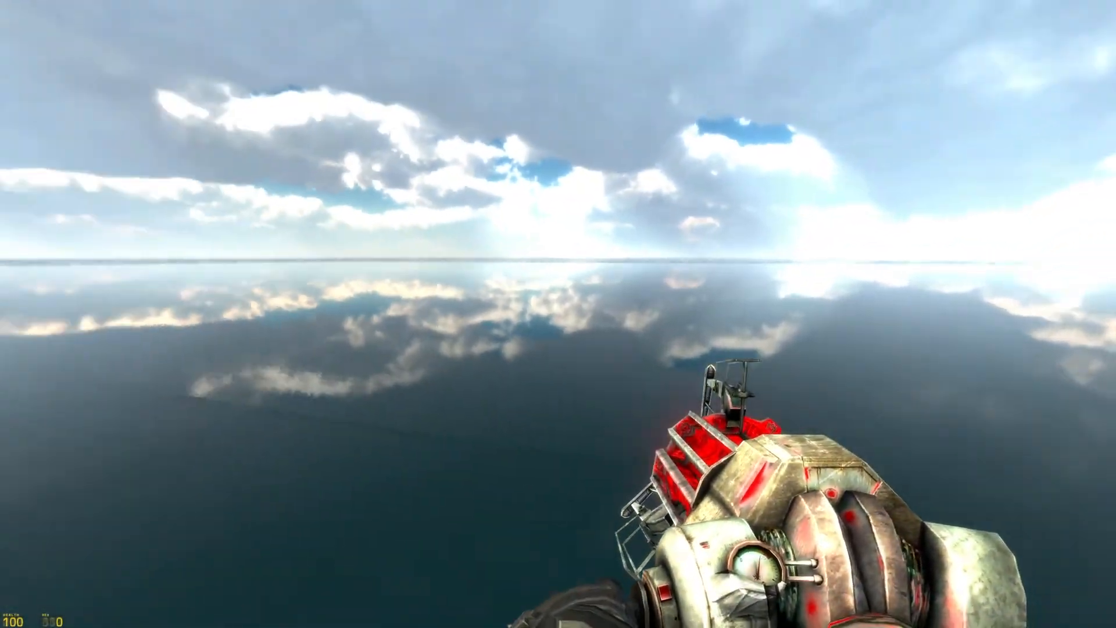
mouse_move(558, 213)
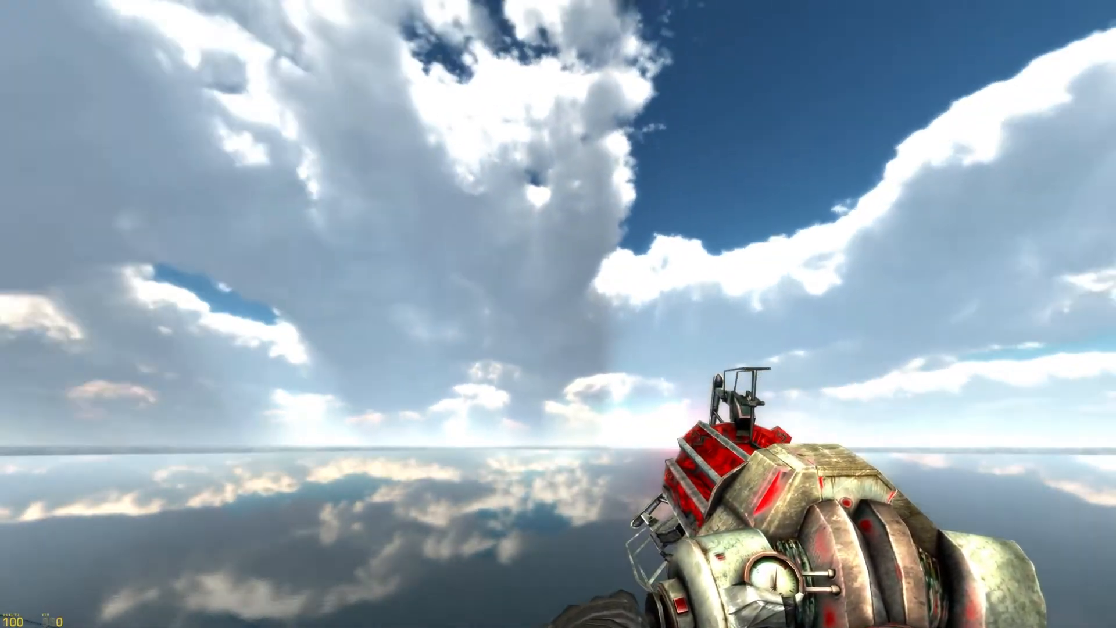
mouse_move(558, 313)
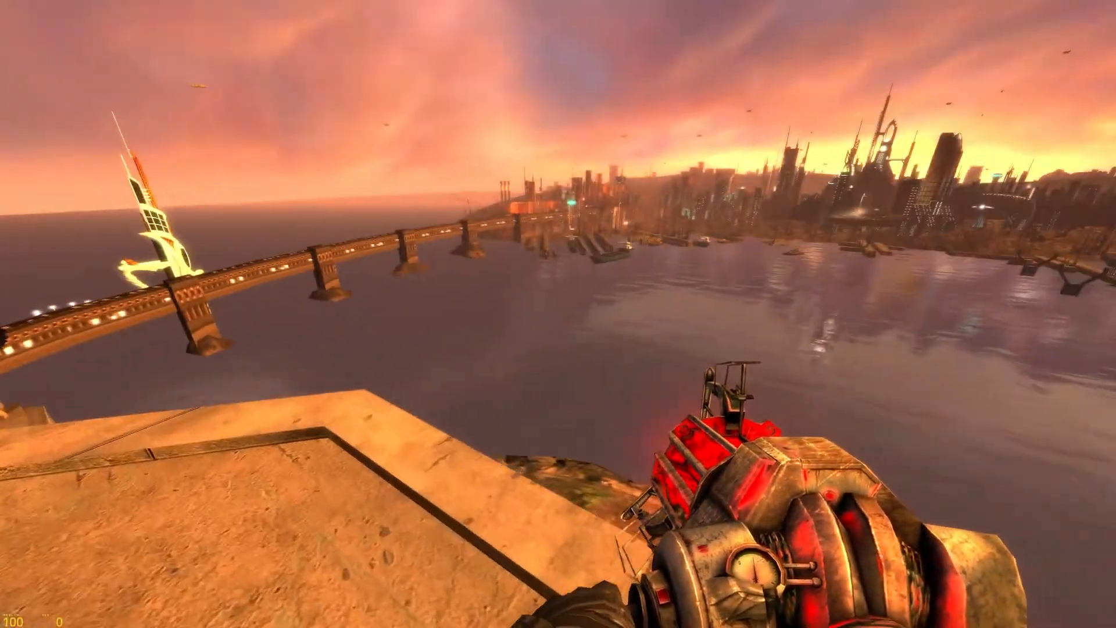
mouse_move(558, 314)
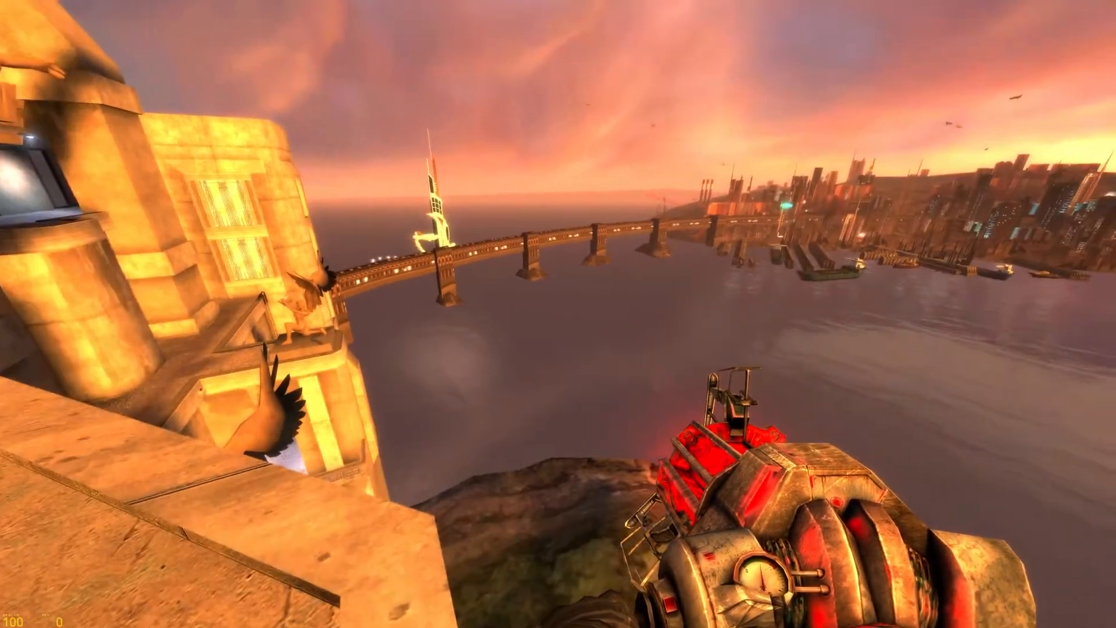
mouse_move(558, 314)
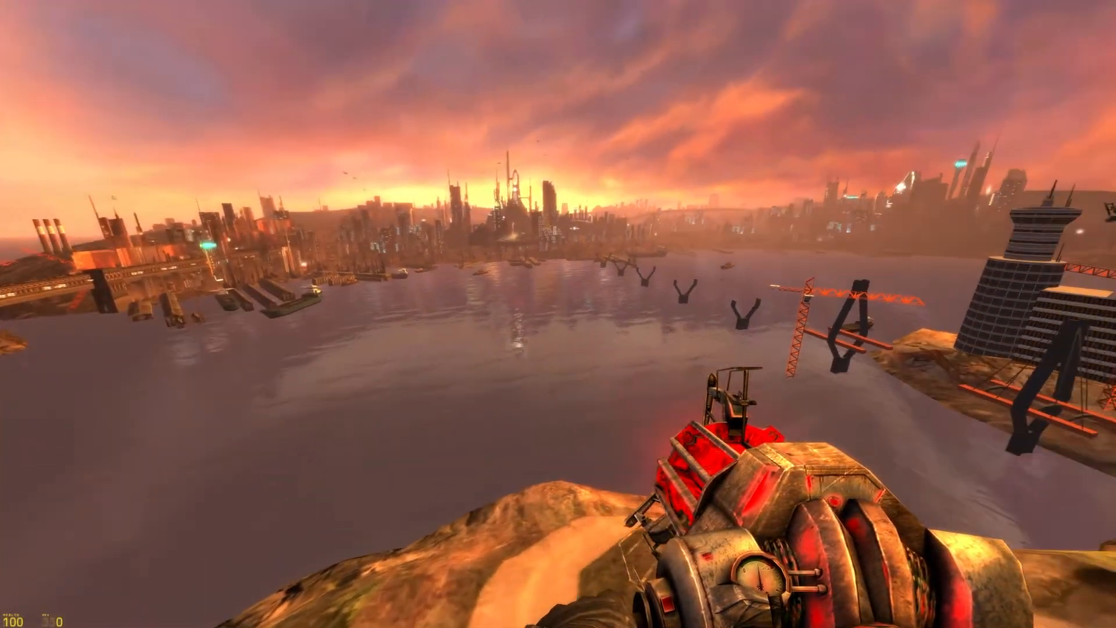
mouse_move(558, 314)
type("mat_envmapsize")
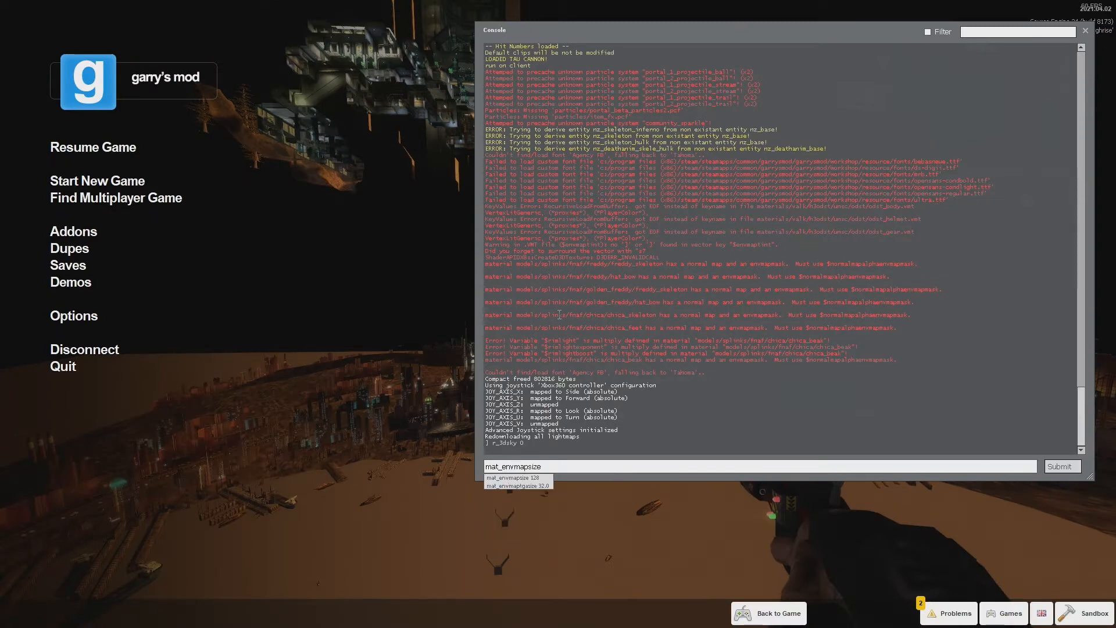
Enter mat_envmapsize 256 and mat_envmaptgasize 256 in the console
type("2")
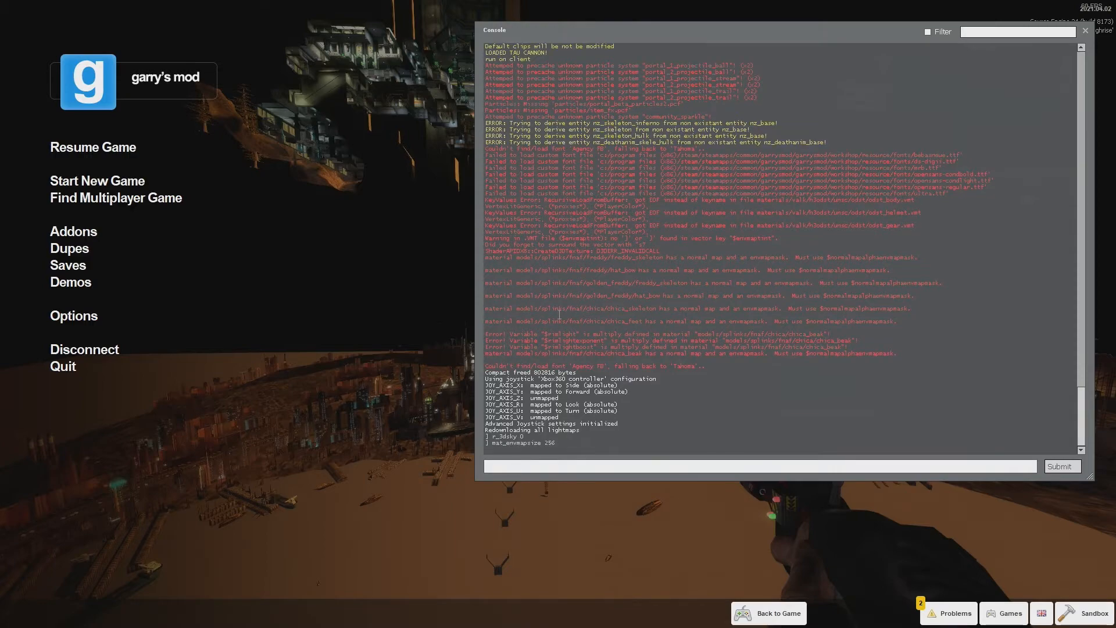
type("ma")
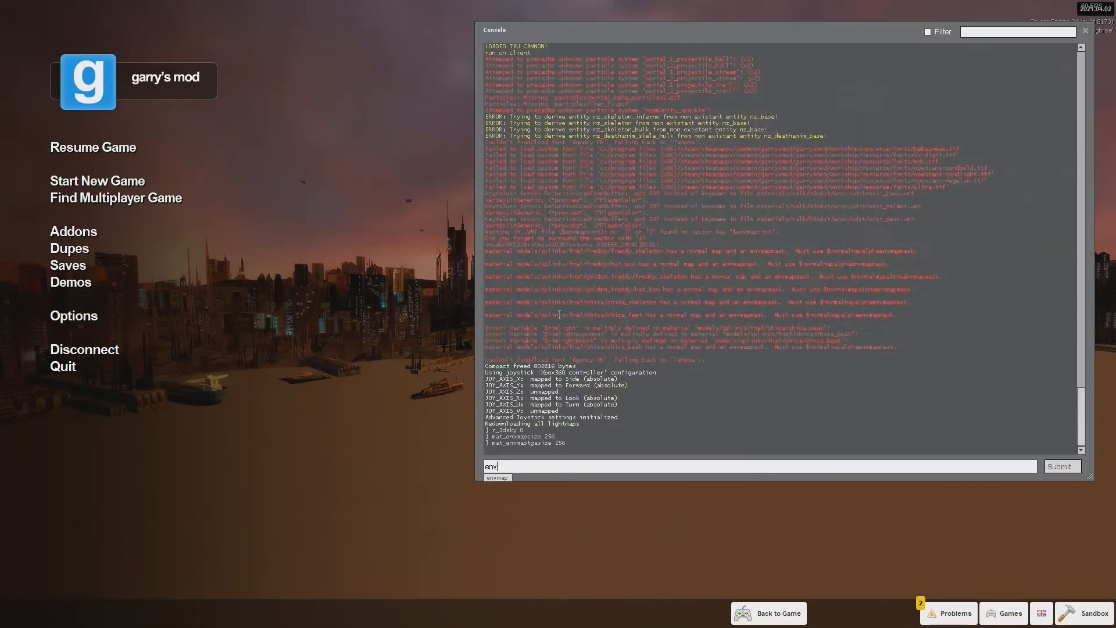
type("mat_")
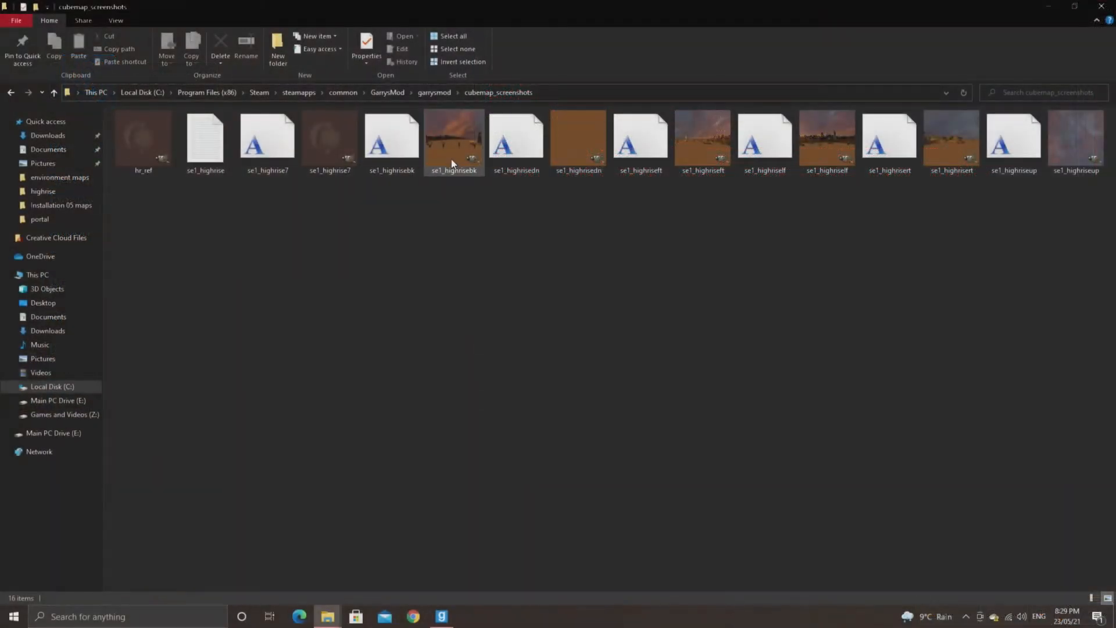
mouse_move(739, 156)
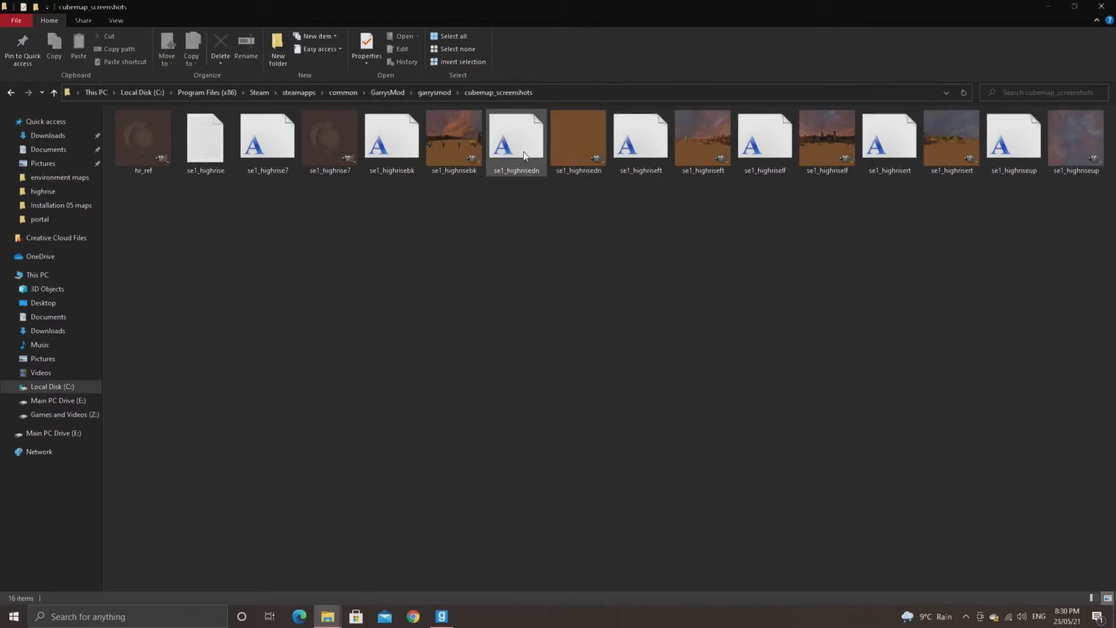
mouse_move(516, 139)
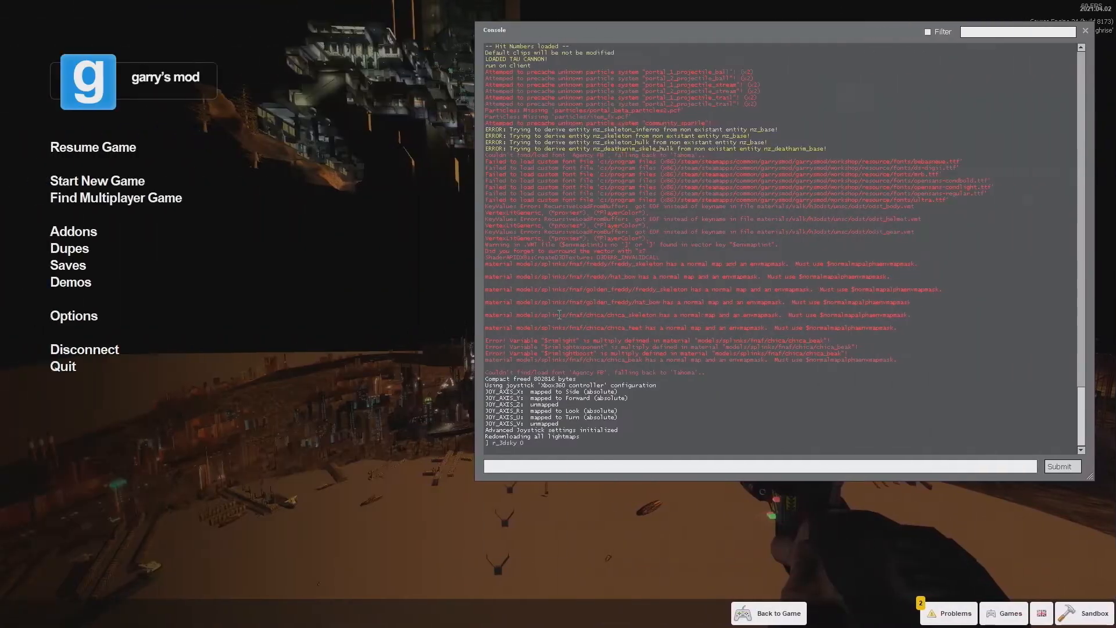
Submit mat_envmapsize 256 in the developer console
type("mat_envmapsize")
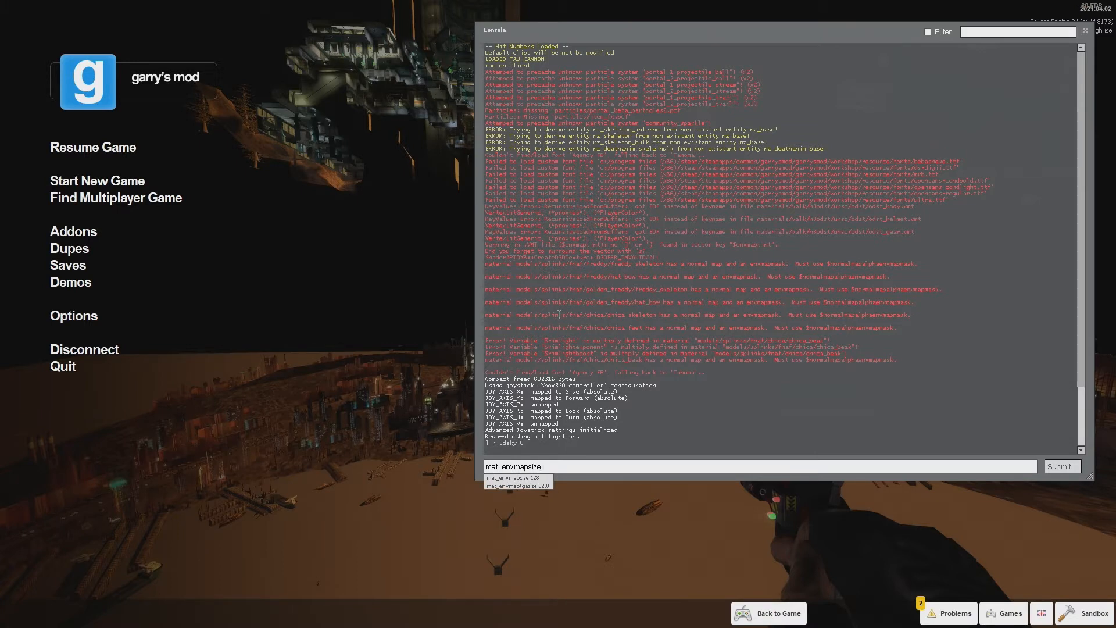
type("256")
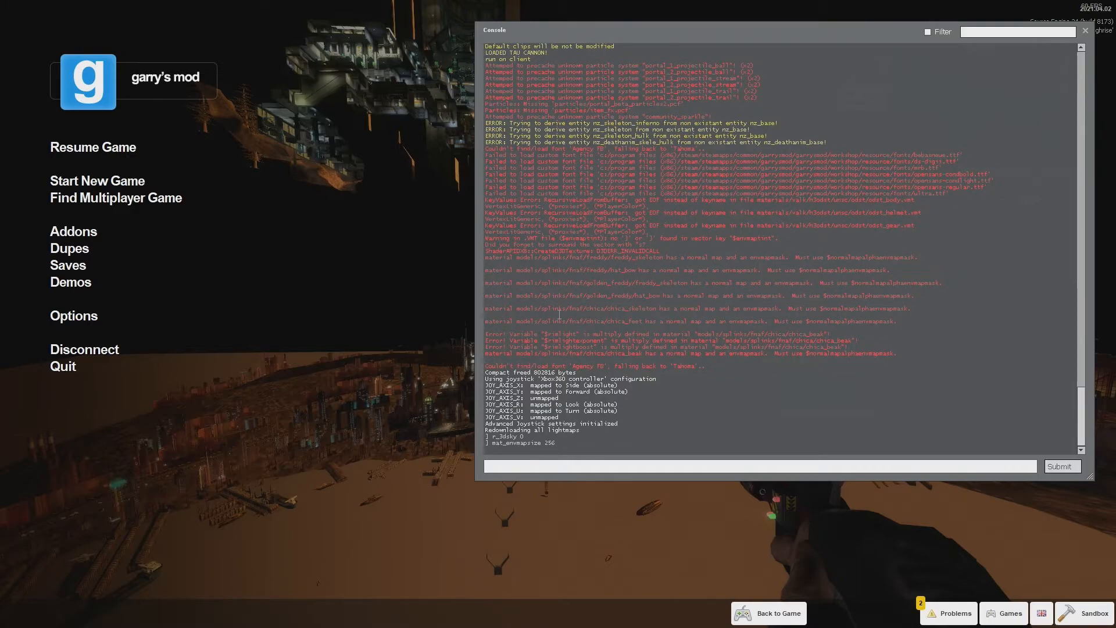
type("mat_")
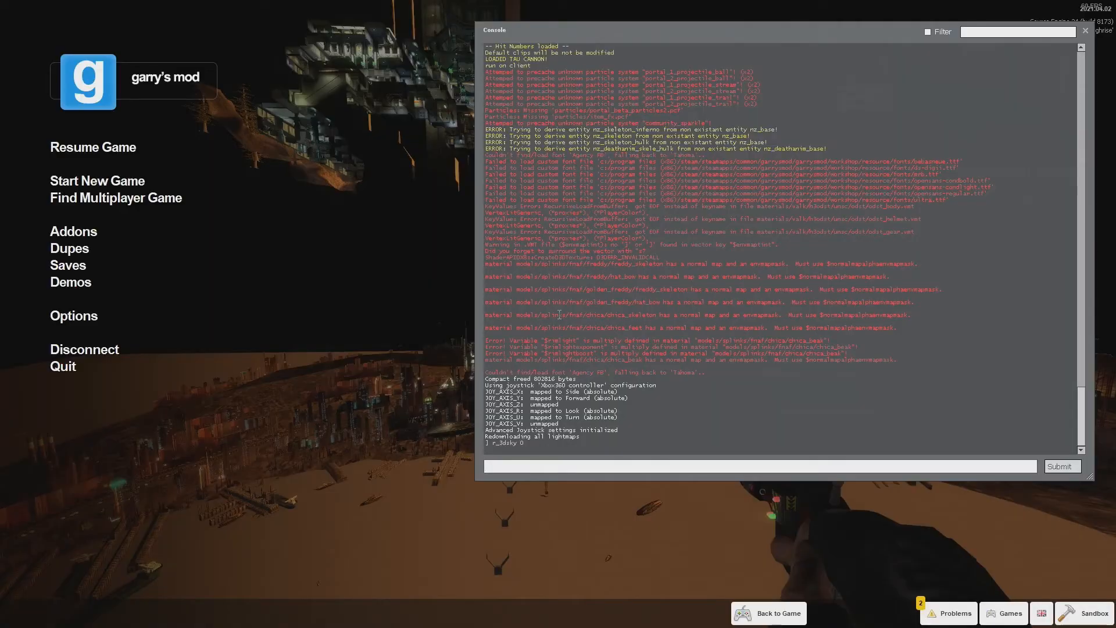
Run r_3dsky, reload the city map and run envmap to capture the skyline
type("mat_en")
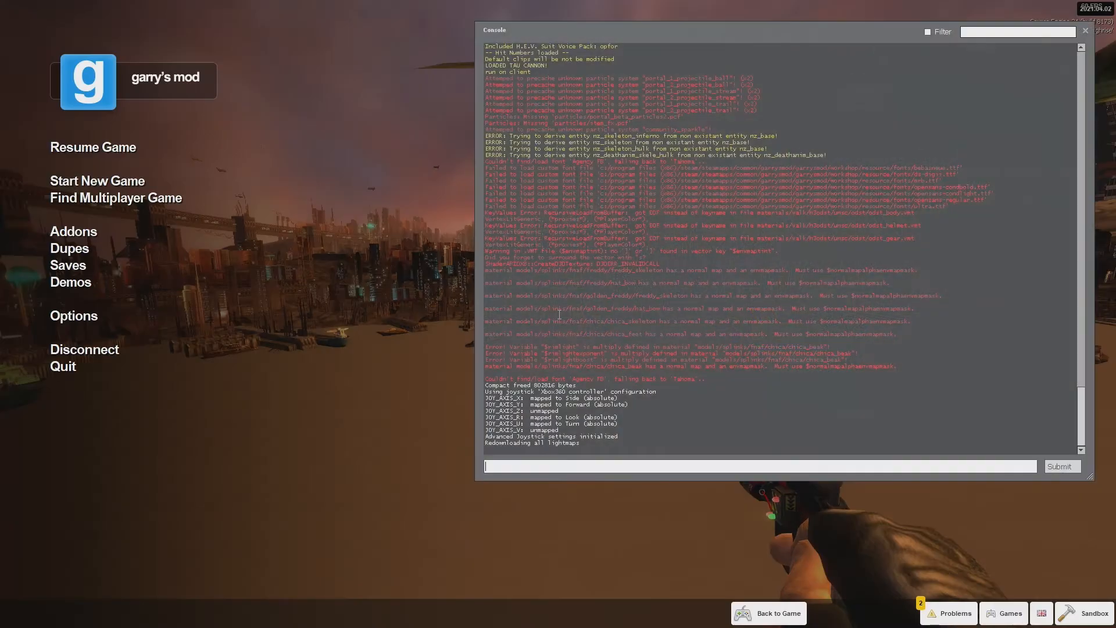
type("r_3dsky")
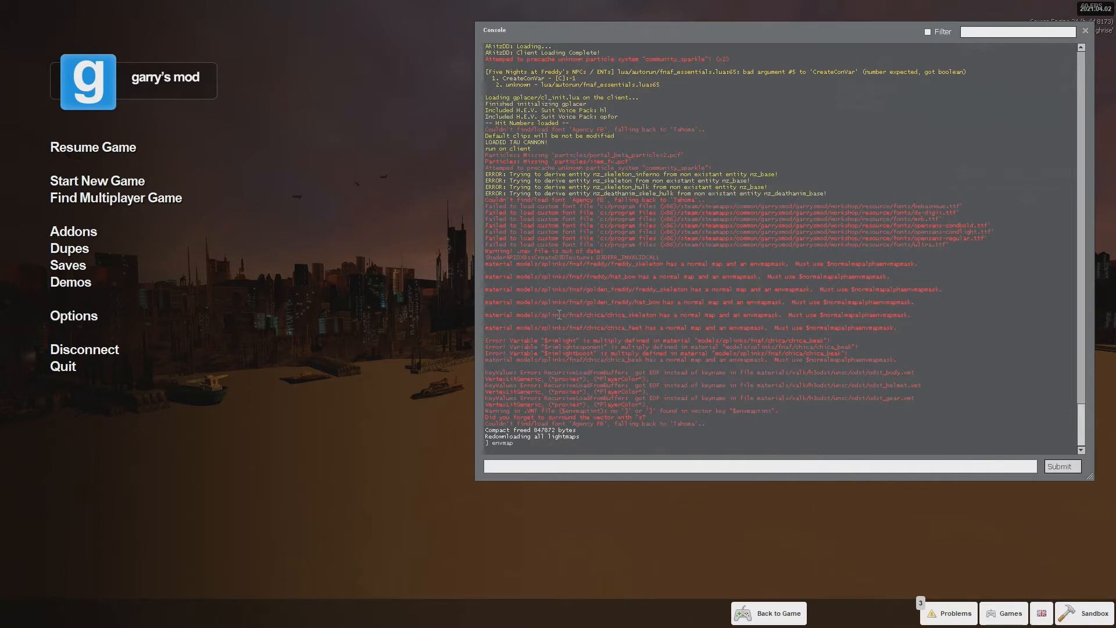
type("mat")
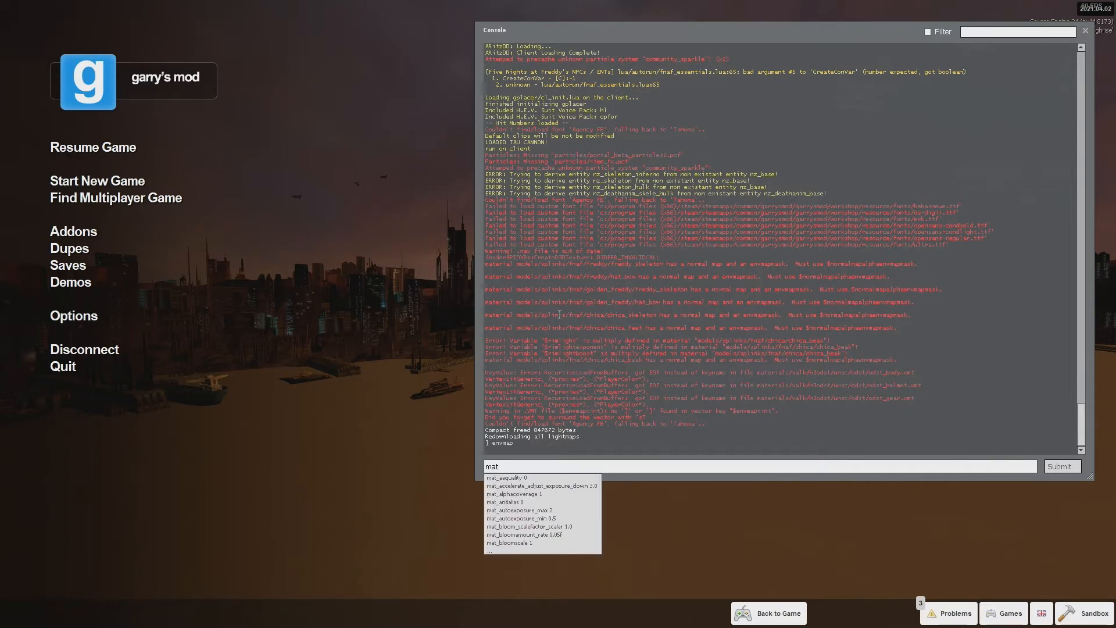
key("Return")
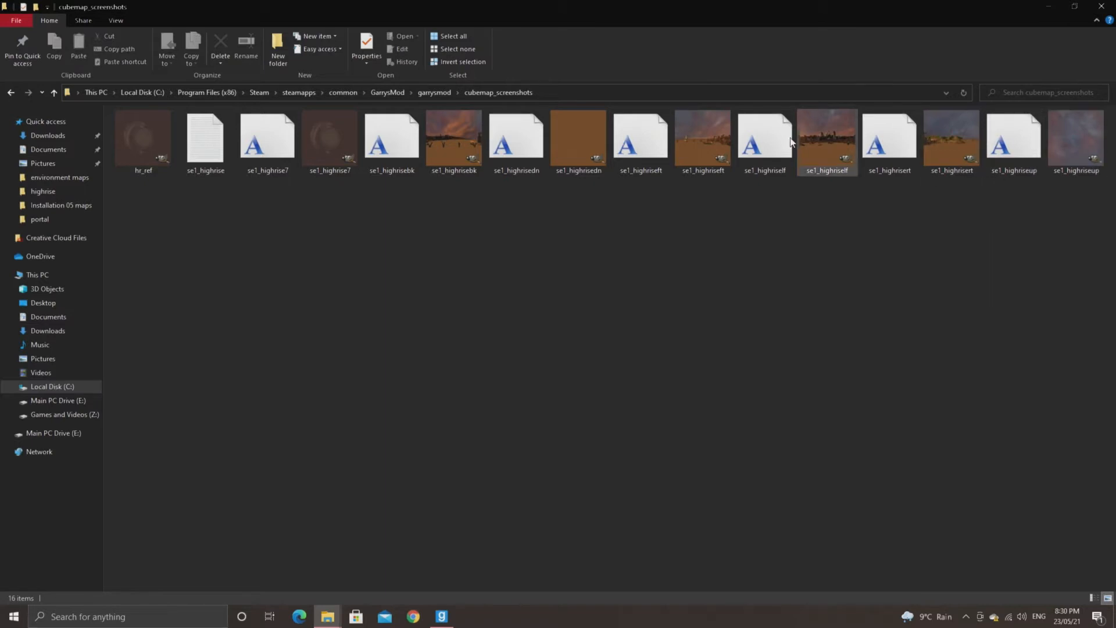
mouse_move(516, 139)
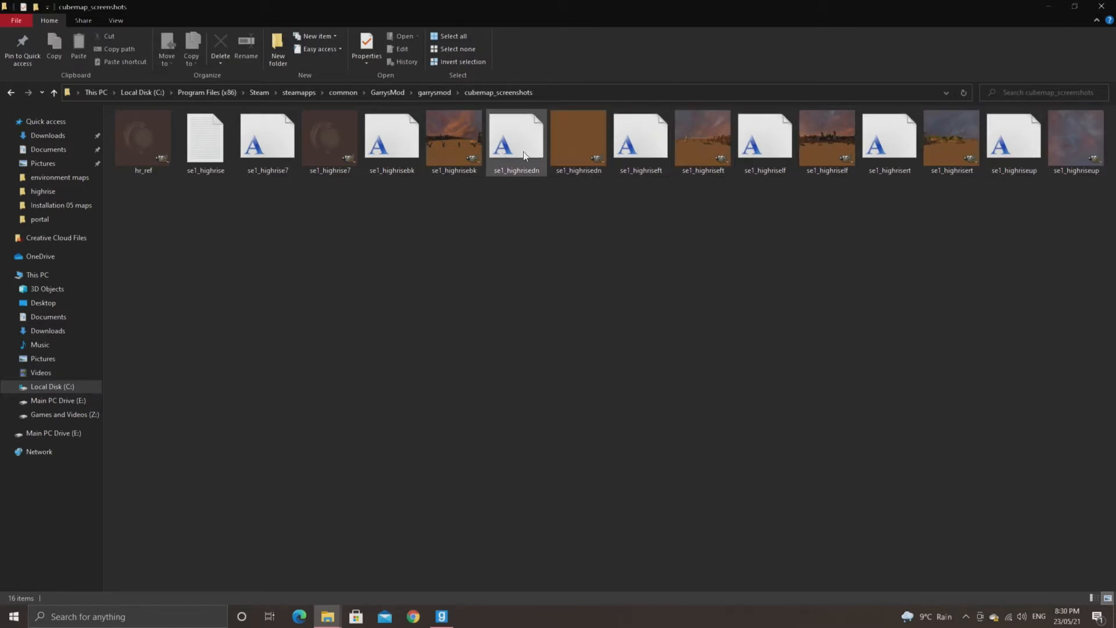
left_click(516, 139)
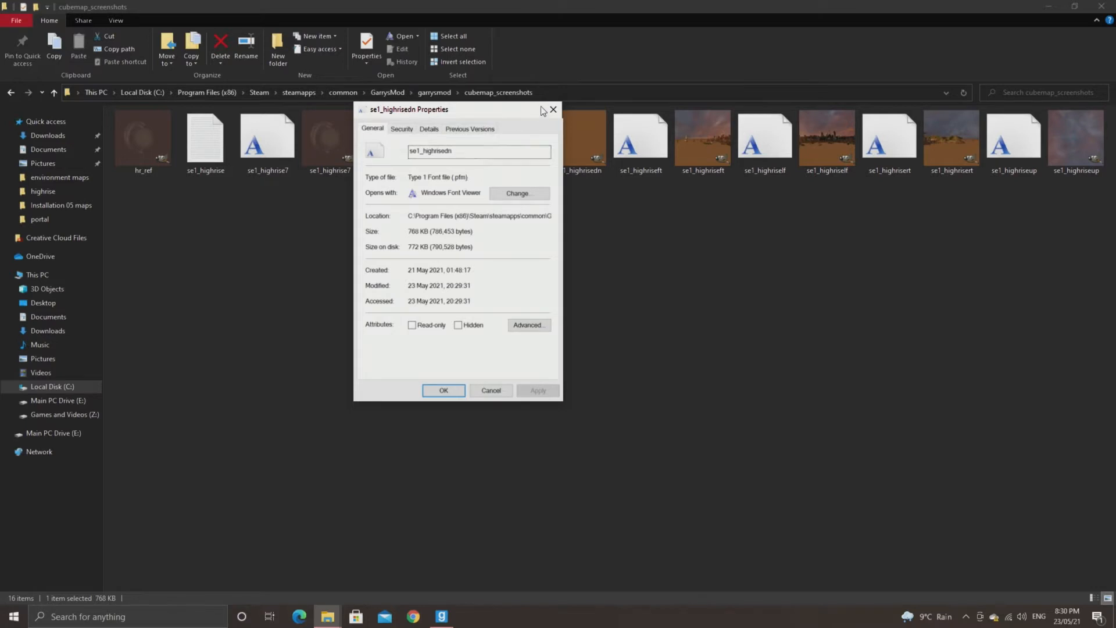
left_click(490, 393)
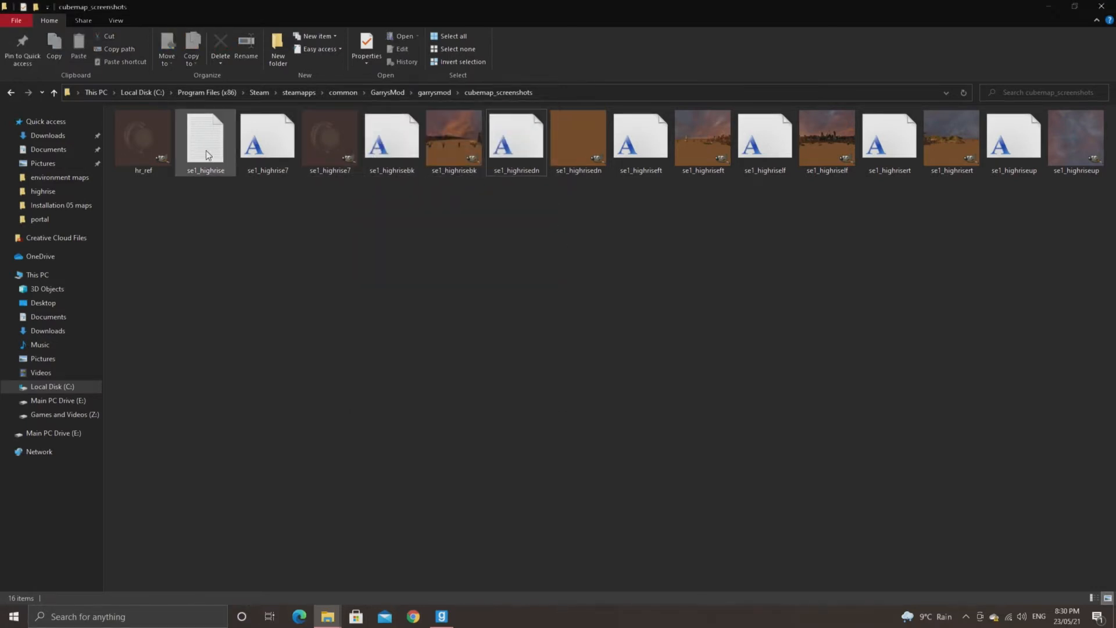
double_click(206, 137)
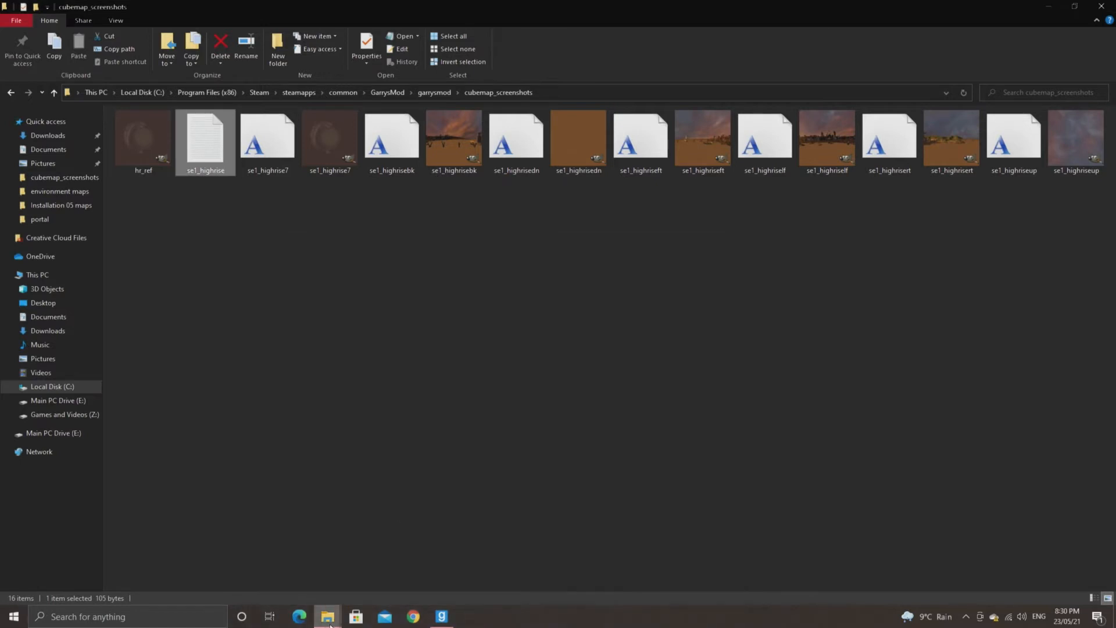
Open the GarrysMod bin folder containing the compile tools
left_click(387, 92)
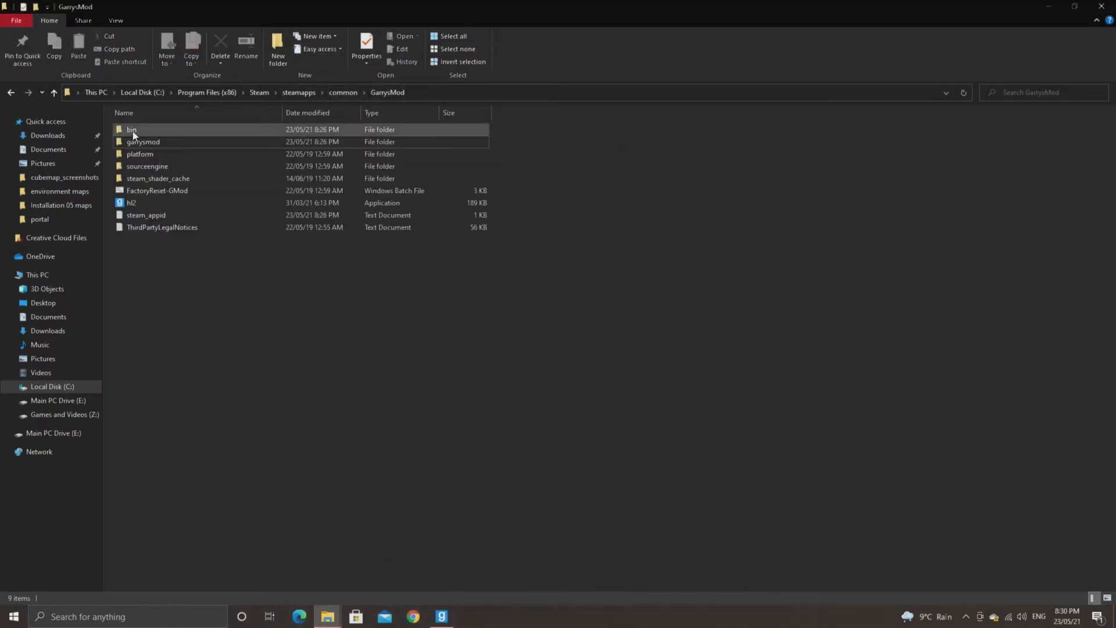
double_click(132, 130)
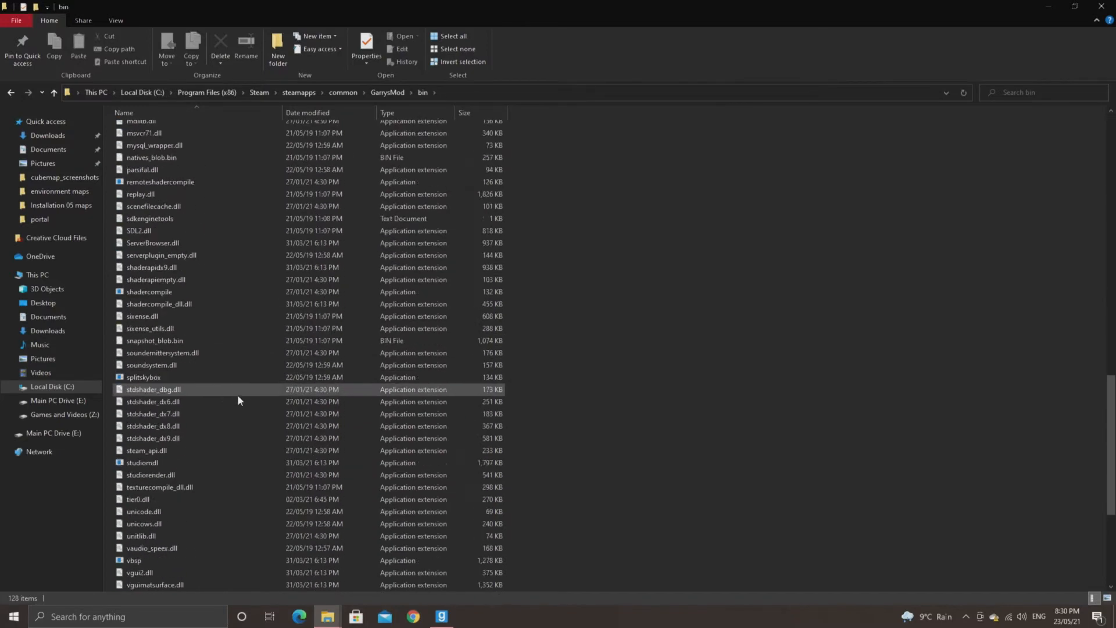
scroll("down", 3)
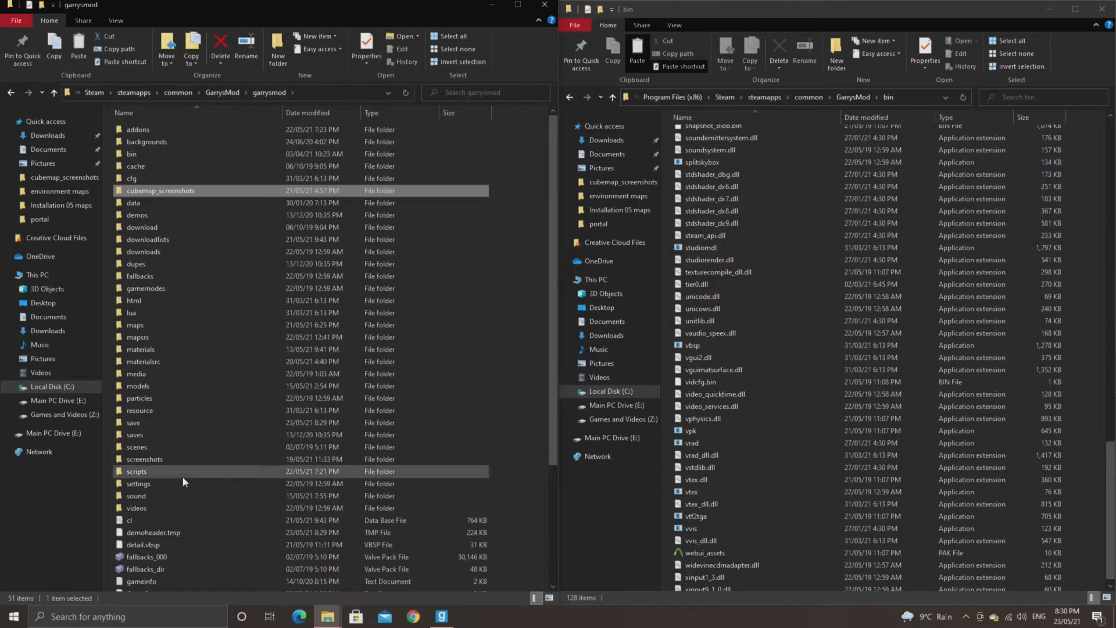
Paste the screenshots into materialsrc\environment maps, replacing same-named files
double_click(144, 361)
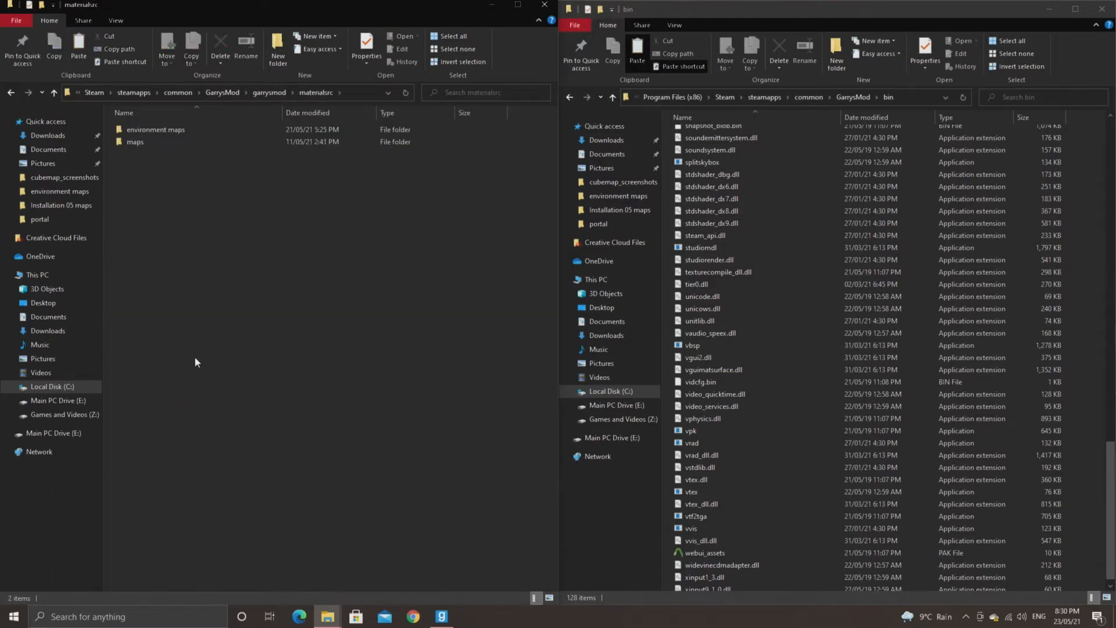
double_click(155, 129)
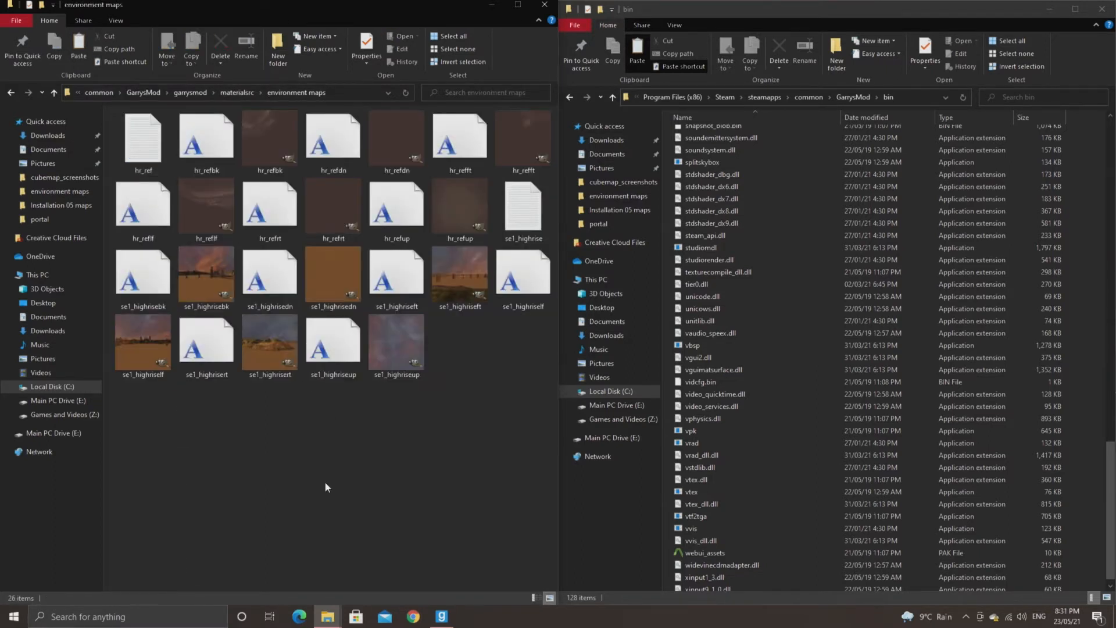
left_click(79, 53)
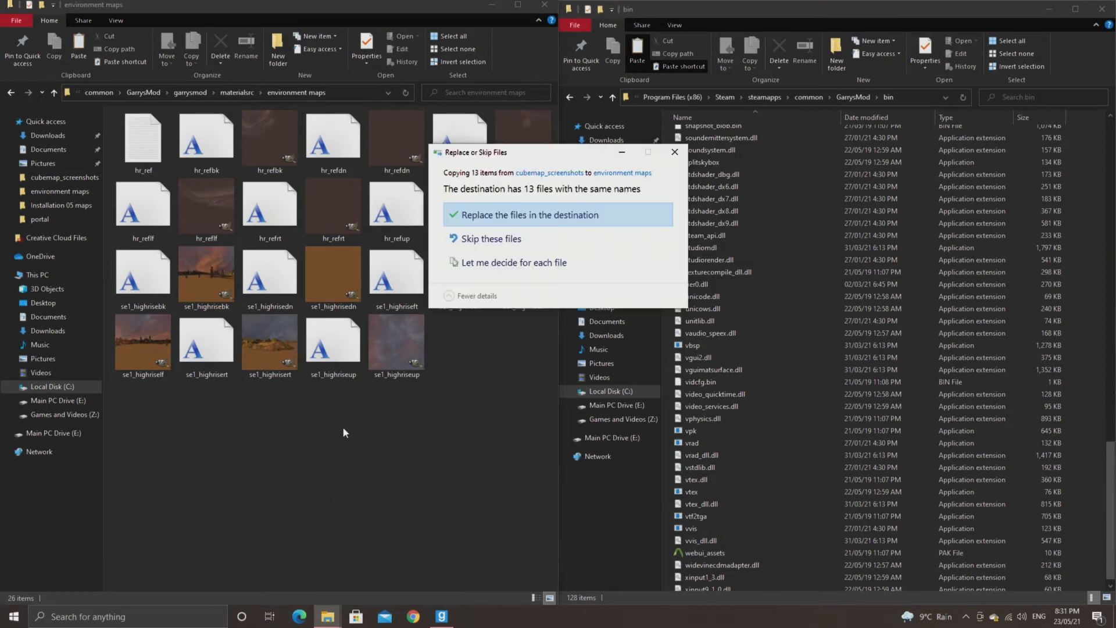
left_click(529, 215)
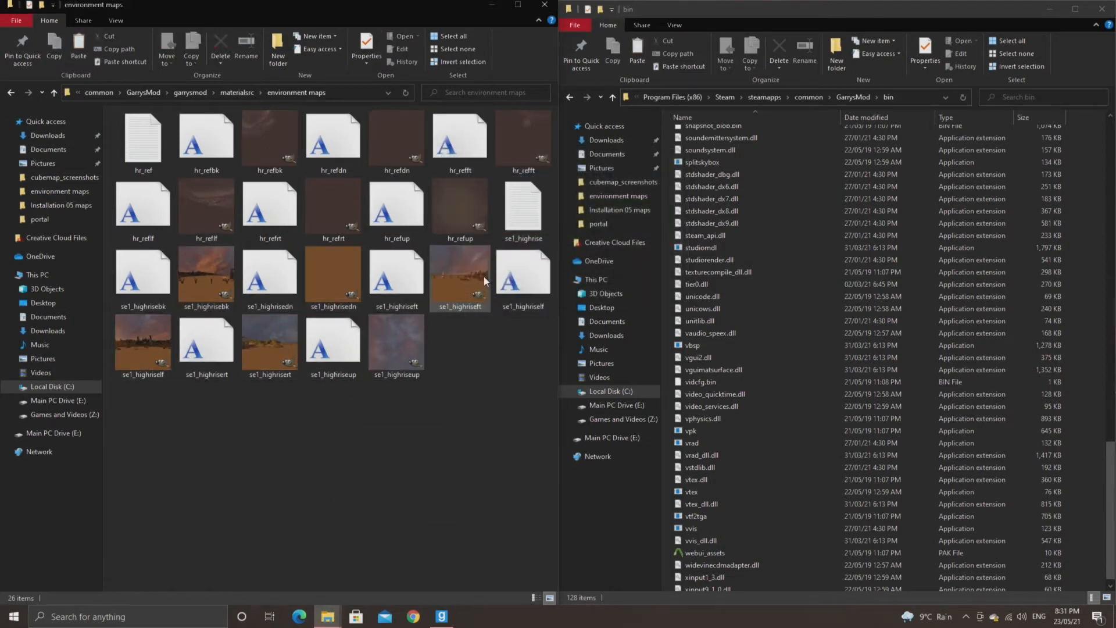
left_click(523, 210)
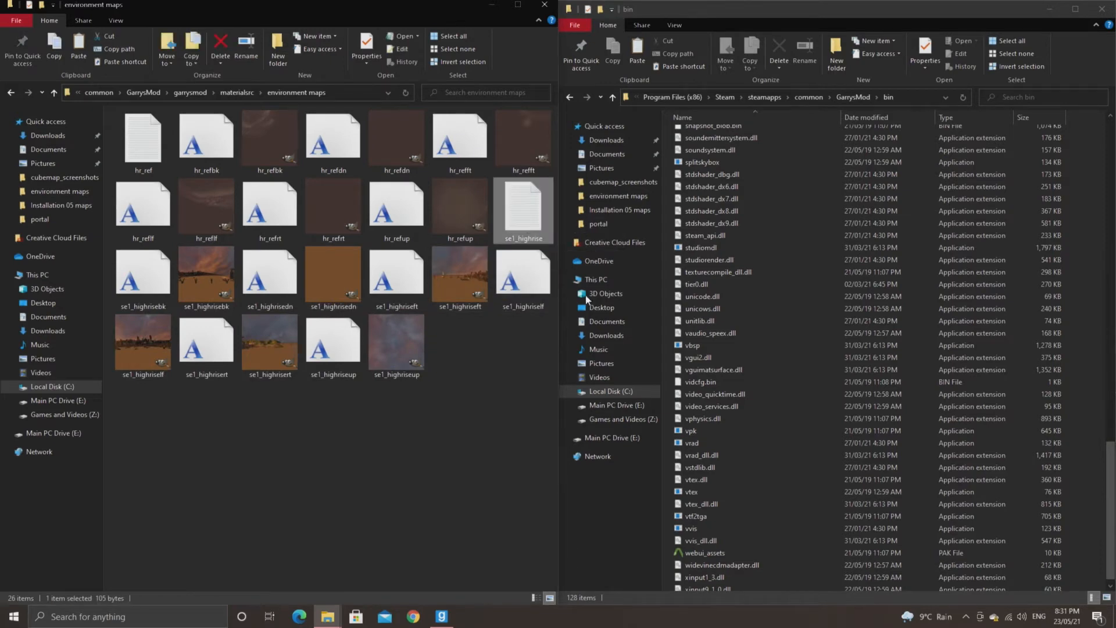
Compile se1_highrise with vtex.exe and close the success console
left_click(692, 491)
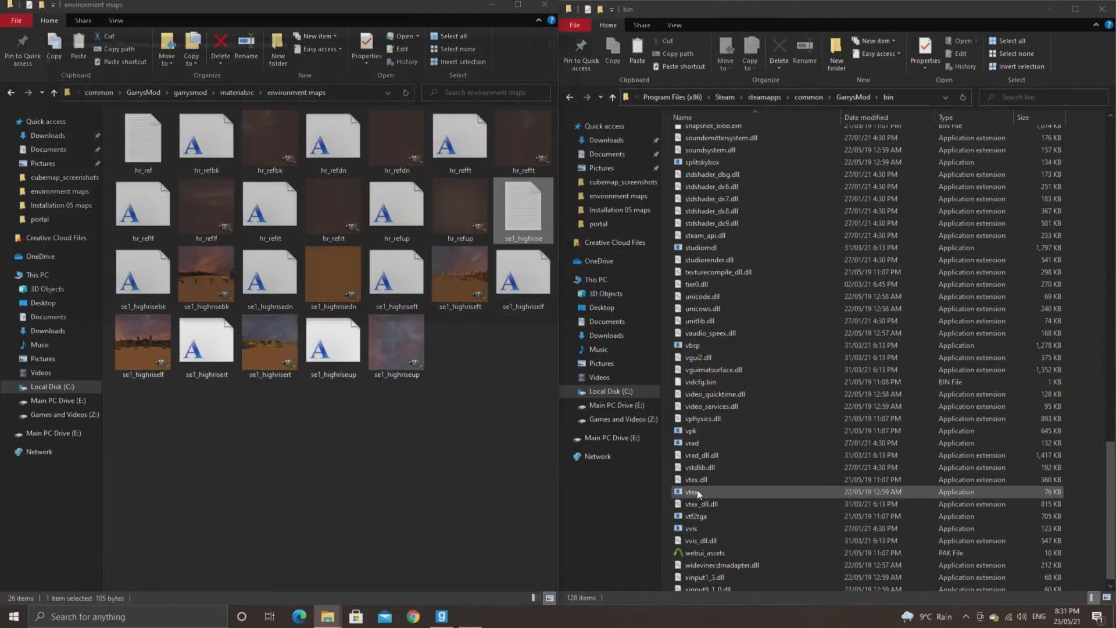
double_click(691, 491)
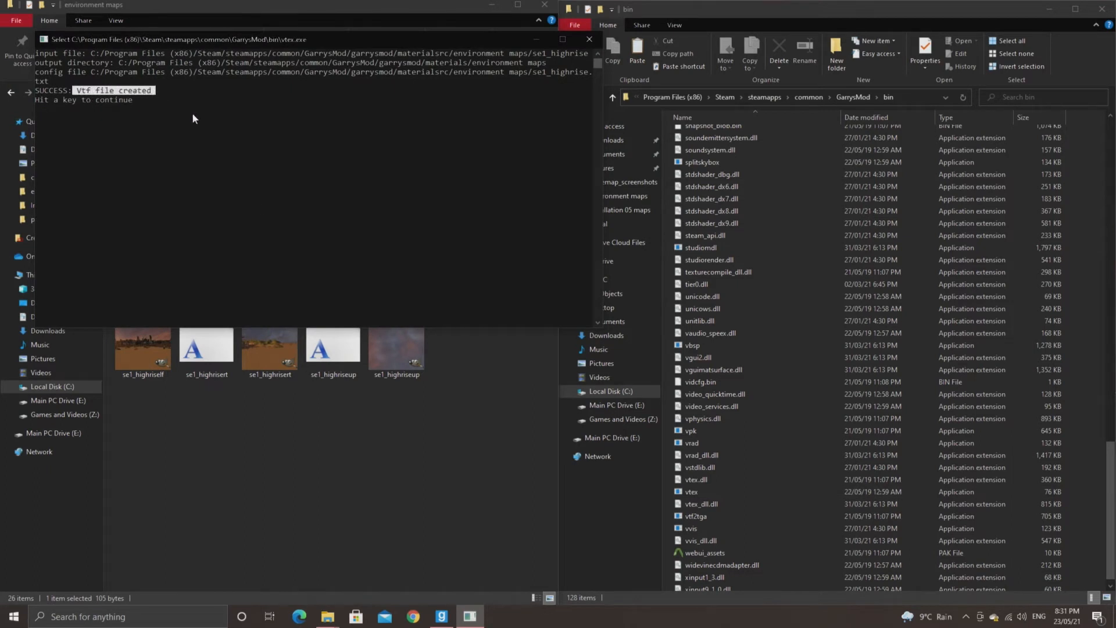
left_click(588, 39)
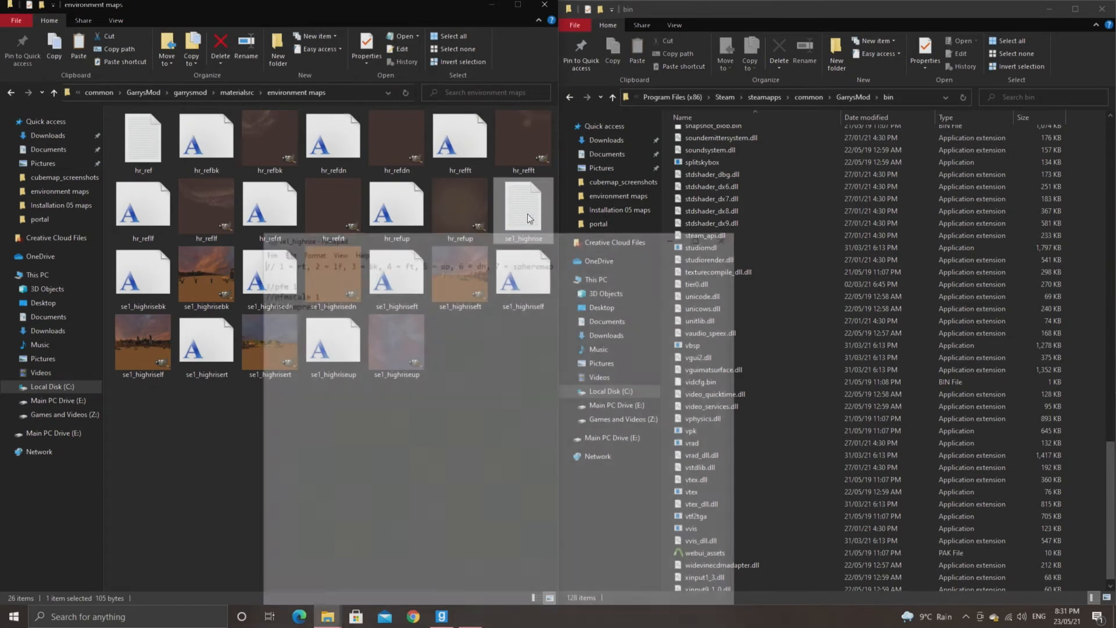
Edit the se1_highrise compile settings to disable compression and close them
double_click(523, 206)
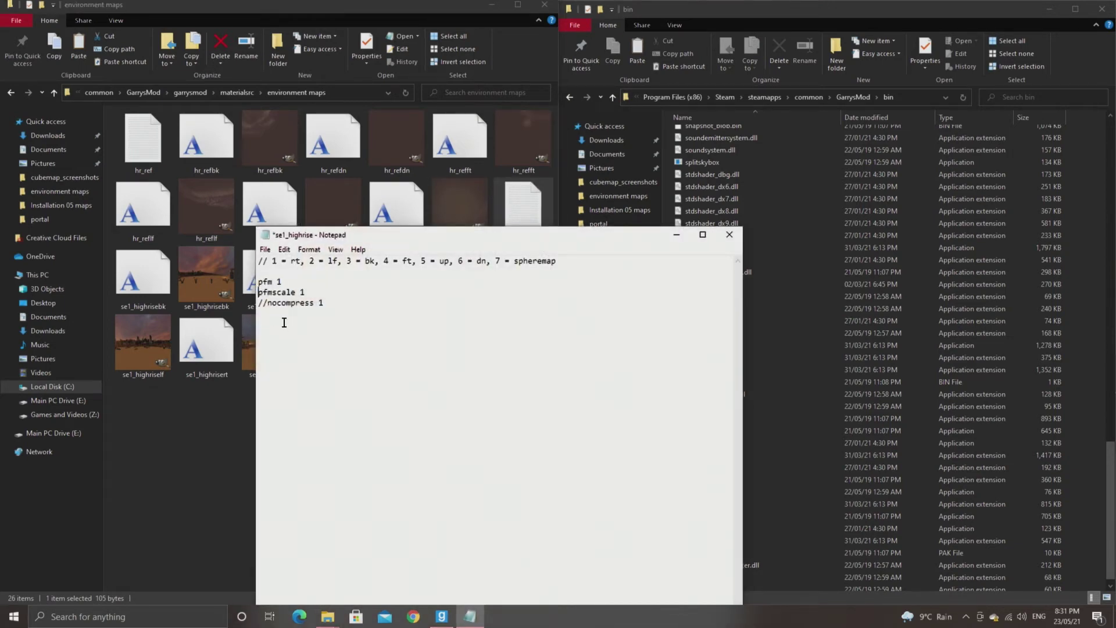
key("BackSpace")
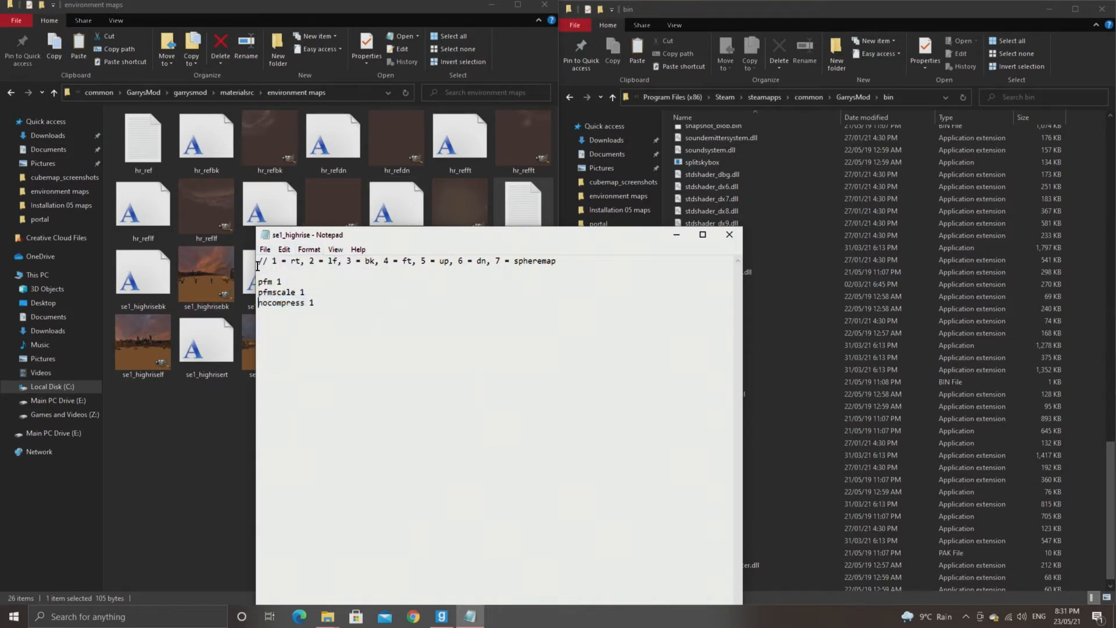
left_click(728, 234)
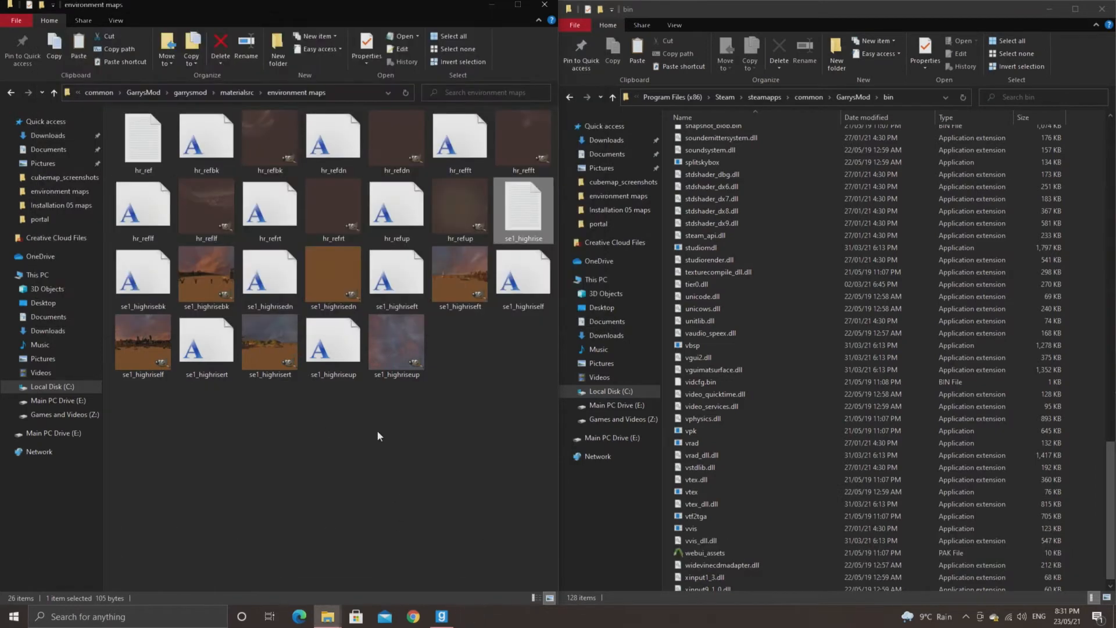
Open the compiled se1_highrise texture from materials' environment maps folder
double_click(523, 210)
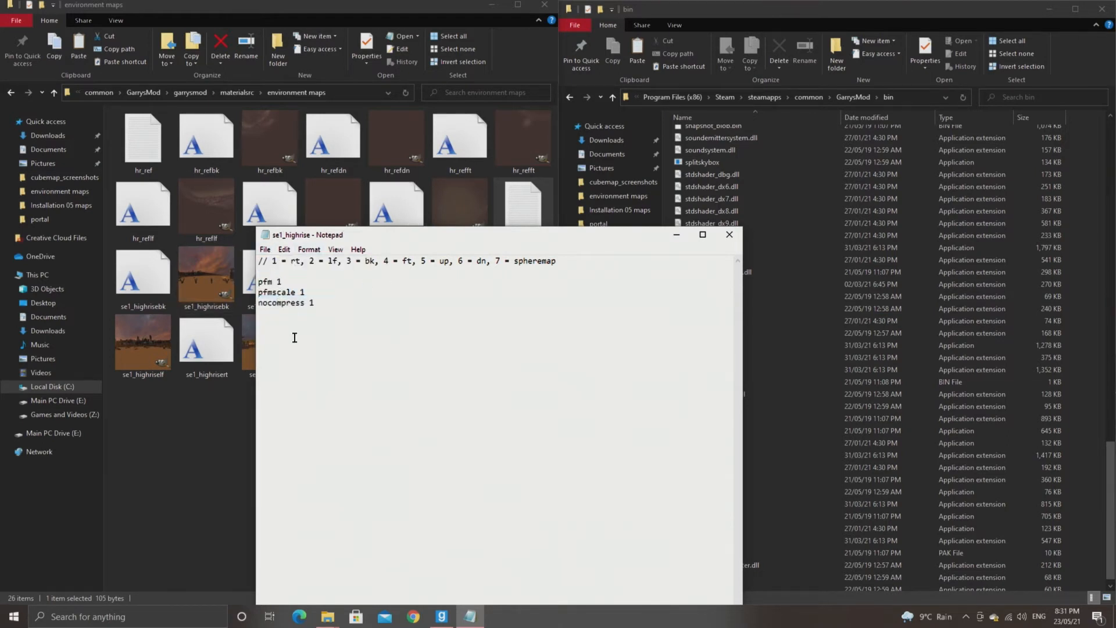
left_click(728, 234)
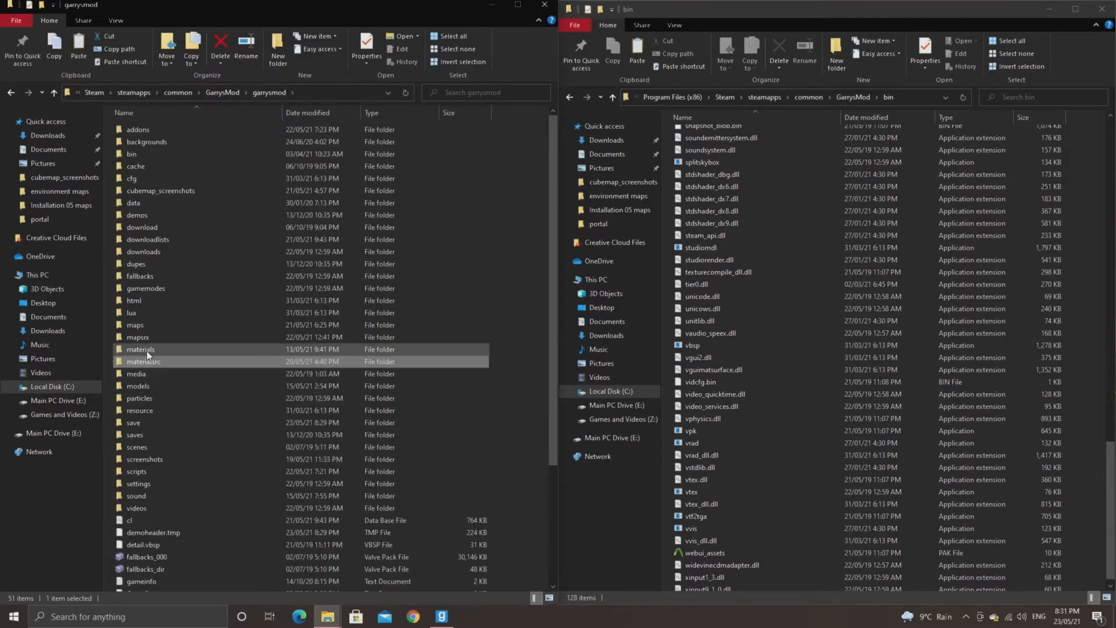
double_click(140, 349)
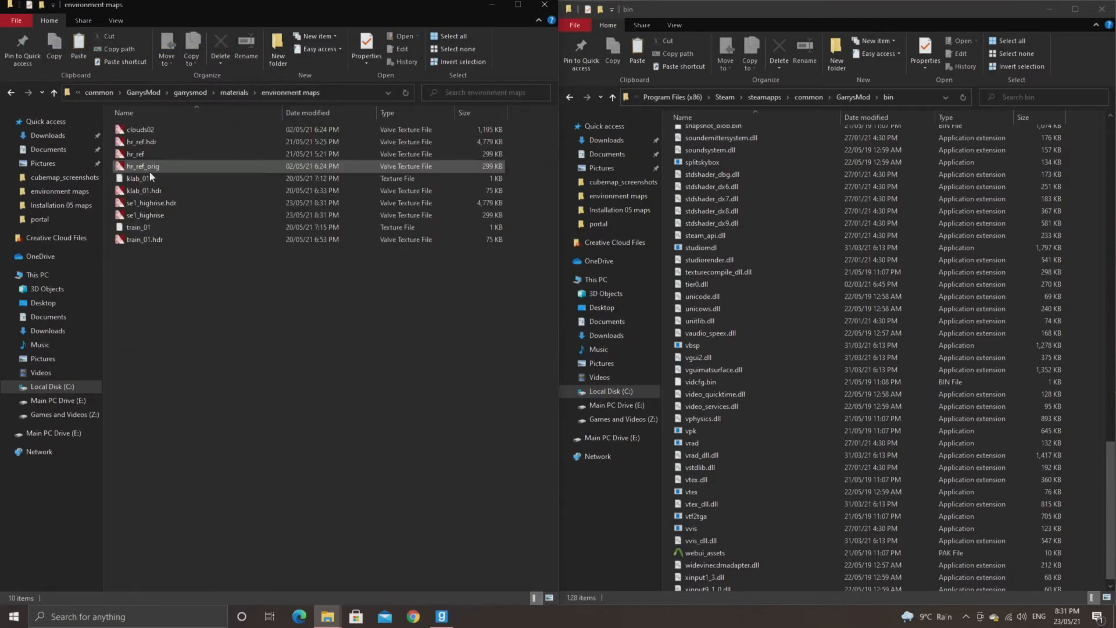
left_click(145, 215)
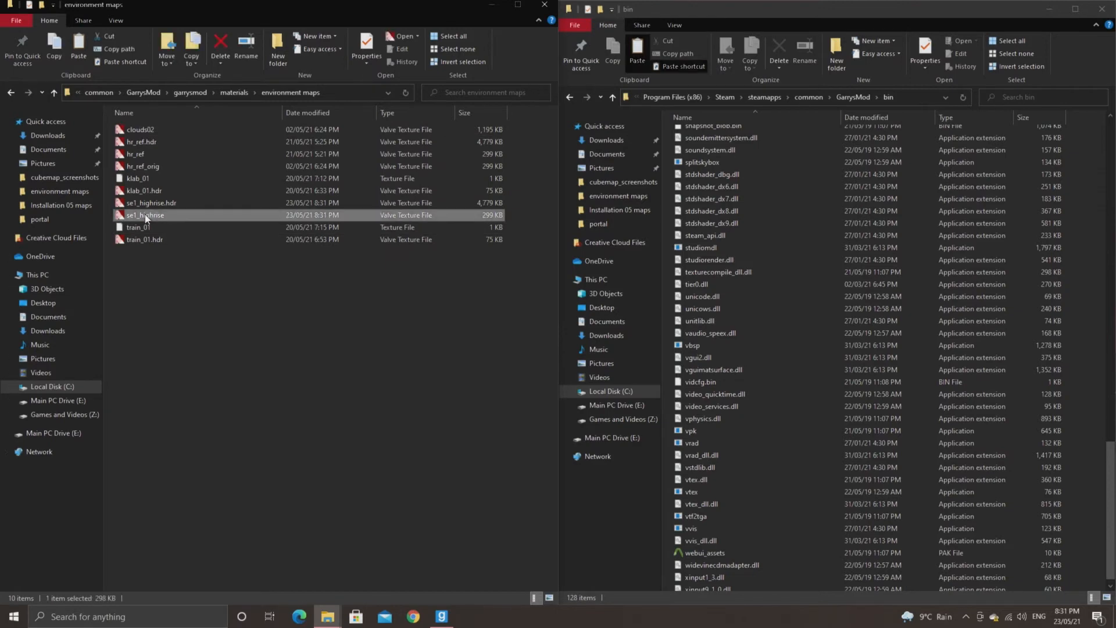
double_click(146, 215)
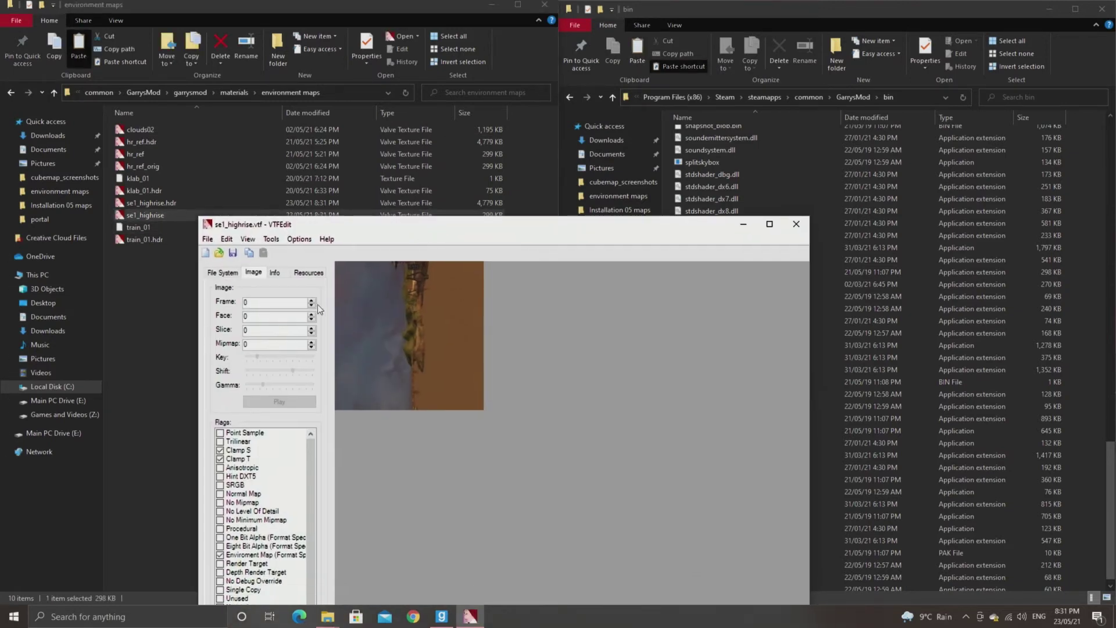
left_click(310, 313)
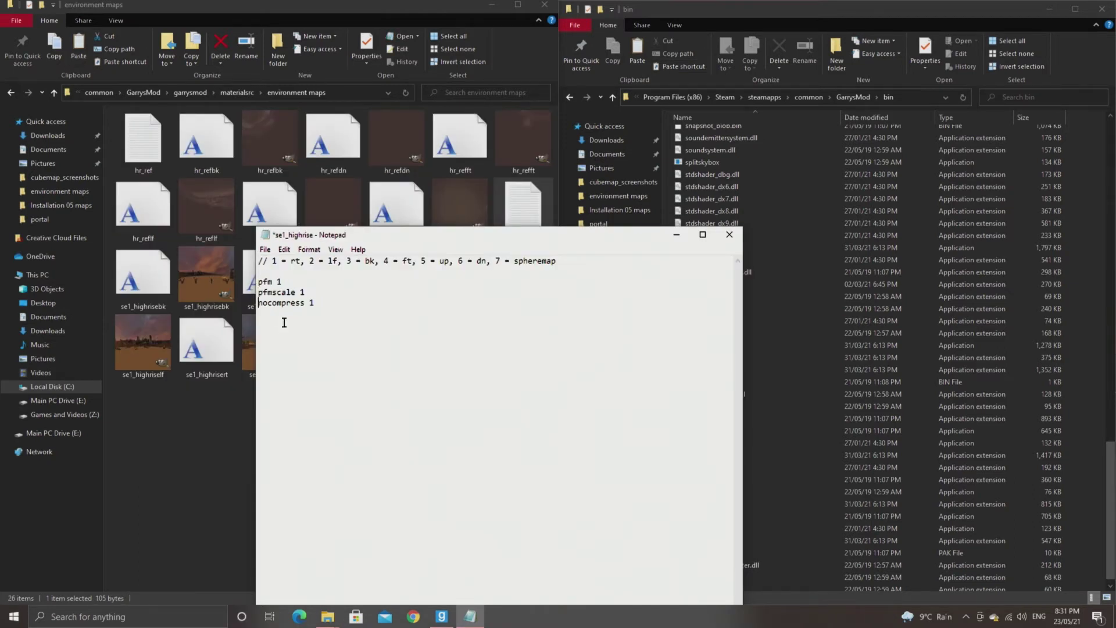
Save the edited se1_highrise compile settings and reopen them
left_click(264, 249)
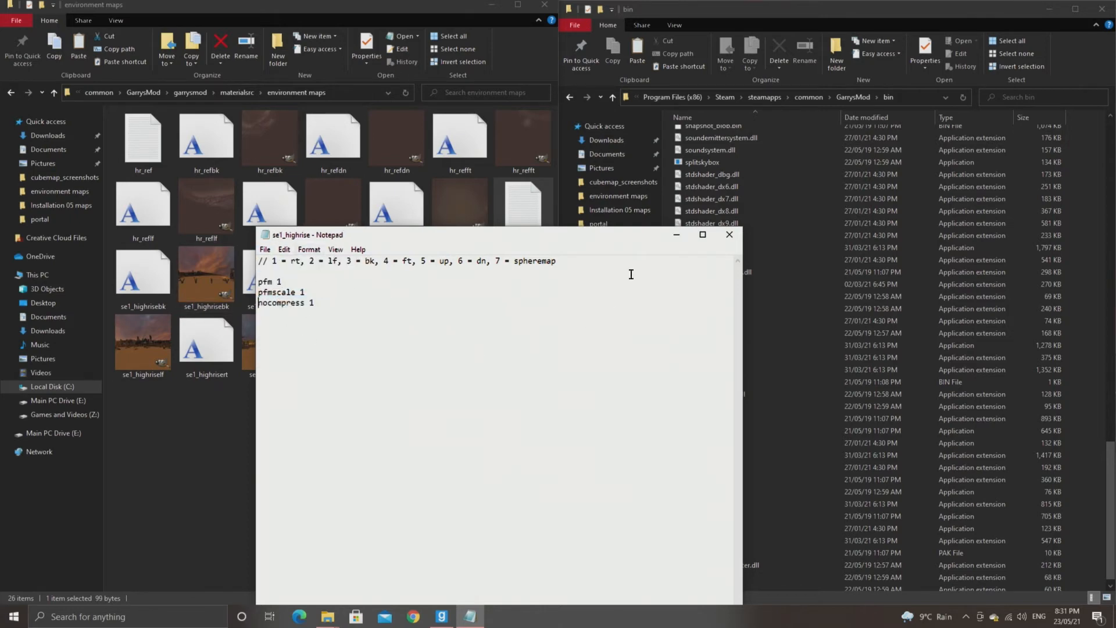
left_click(729, 234)
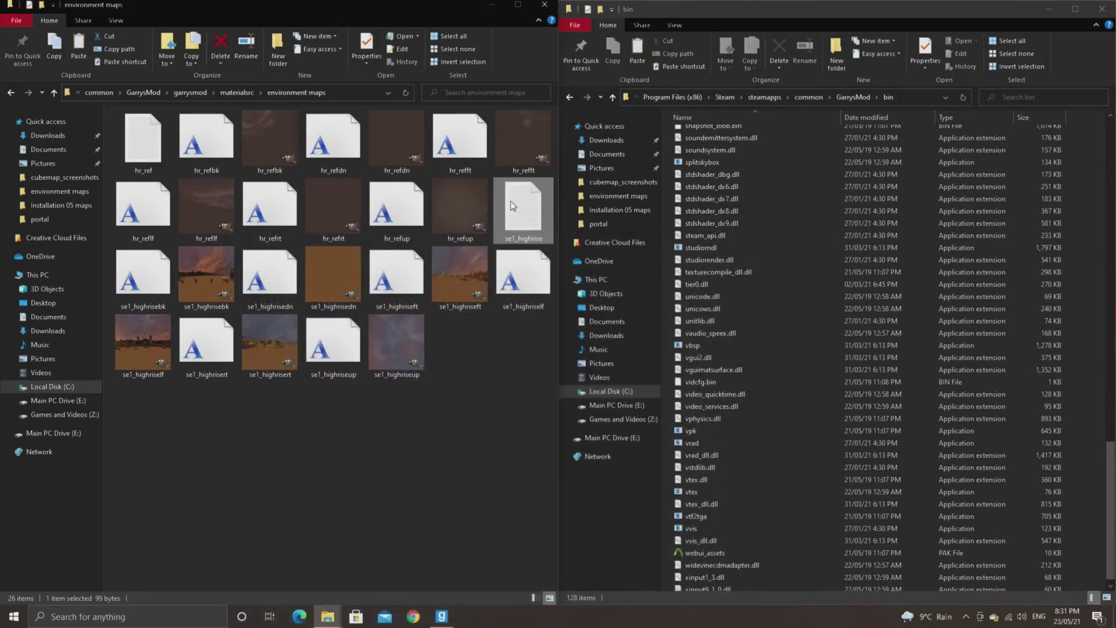
double_click(691, 491)
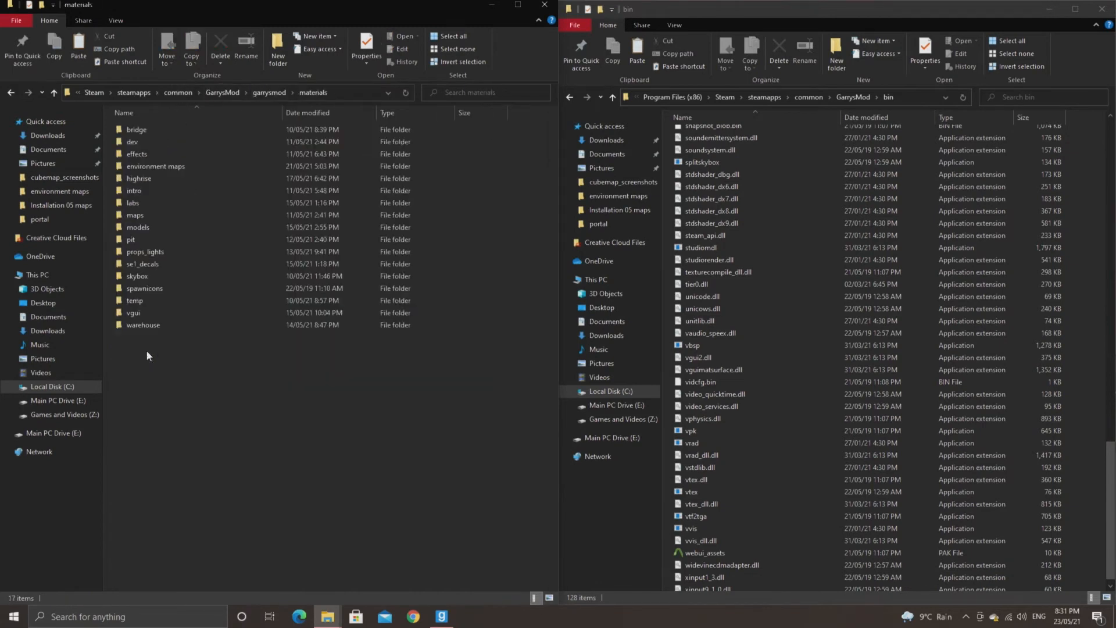
Open se1_highrise.vtf, check four cubemap faces, then close it
double_click(155, 166)
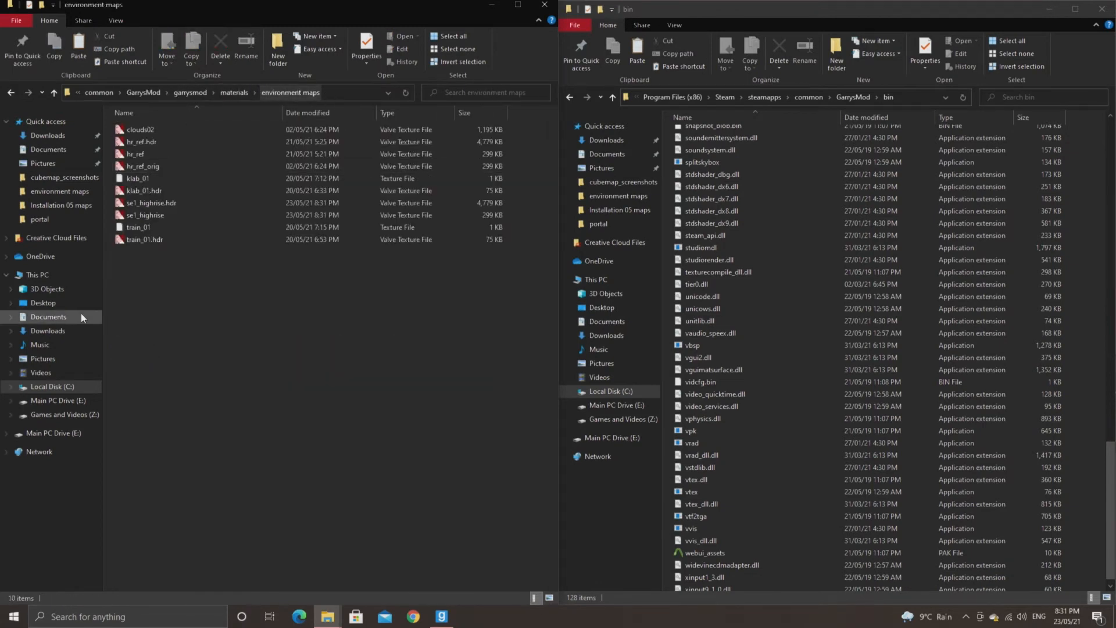
double_click(144, 215)
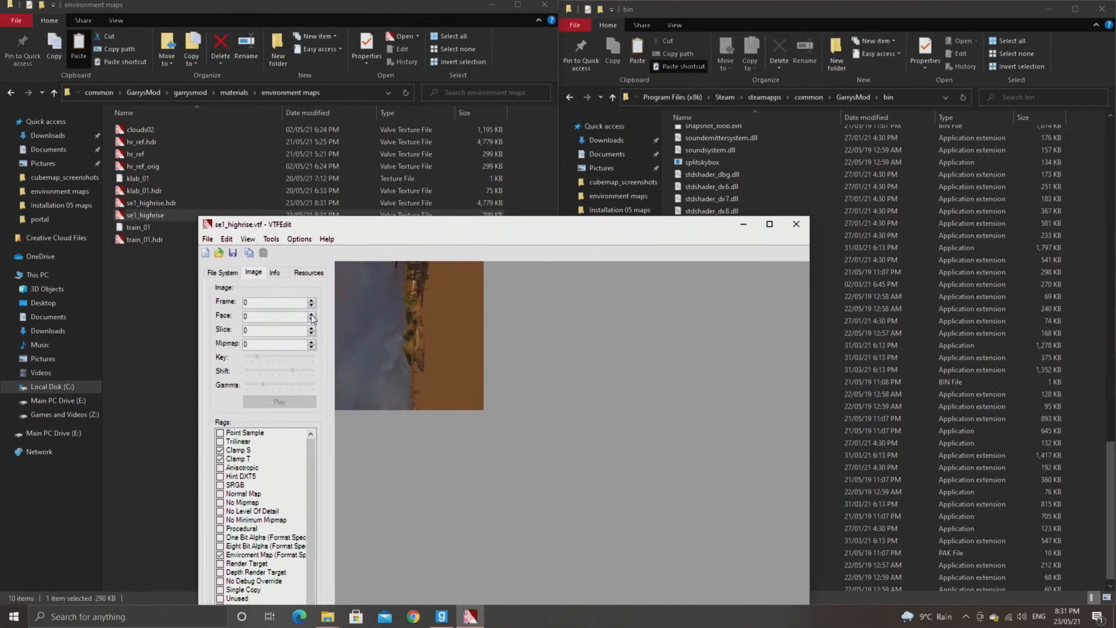
left_click(311, 313)
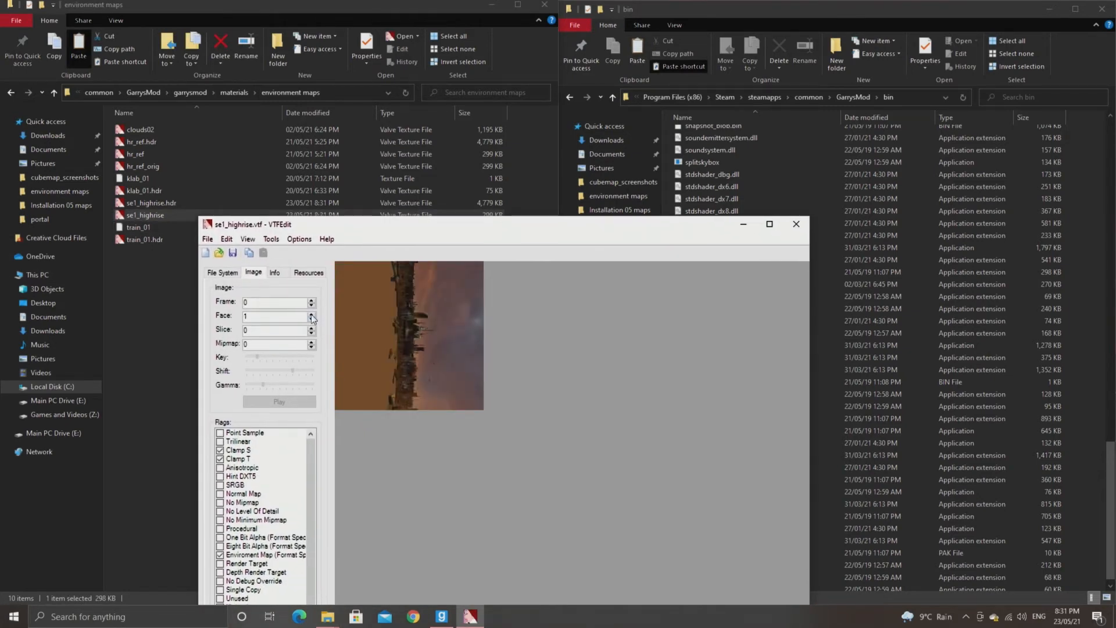
left_click(311, 317)
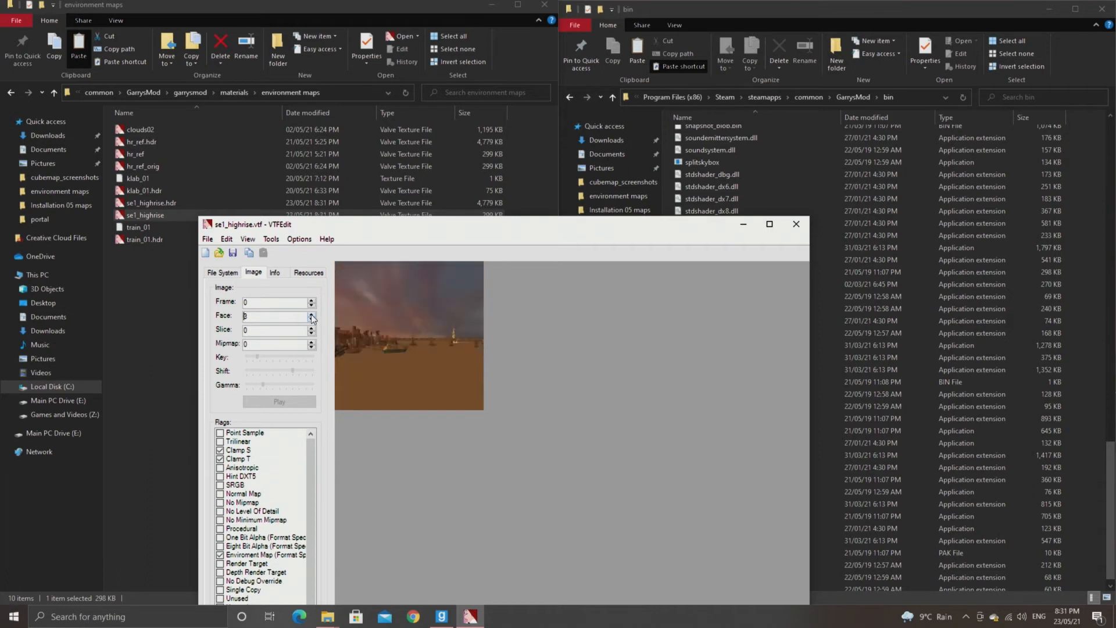
left_click(311, 313)
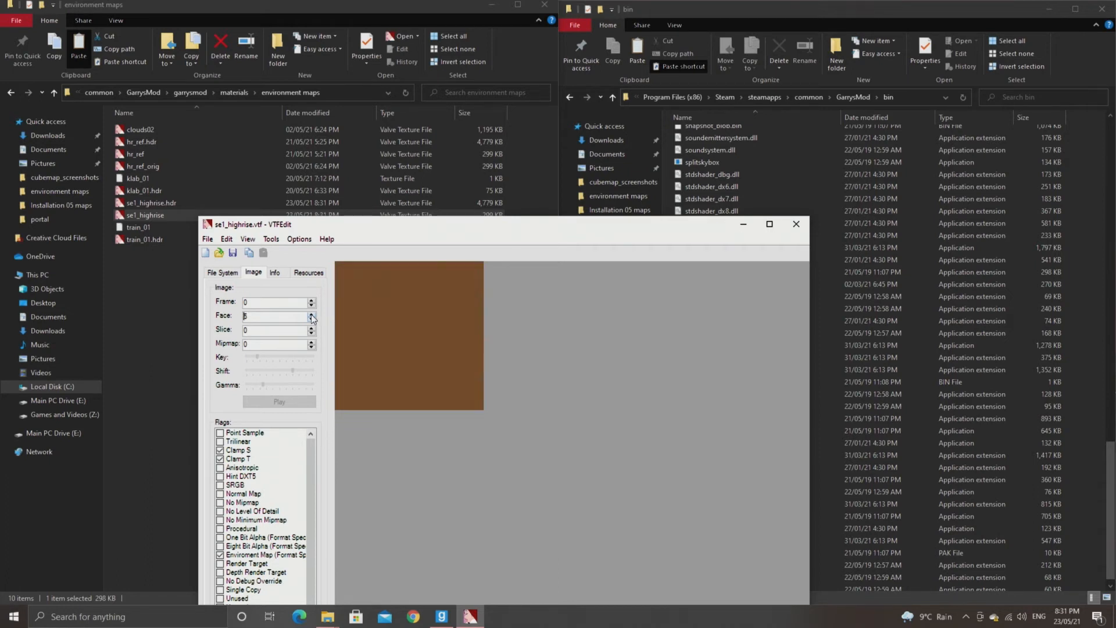
left_click(310, 313)
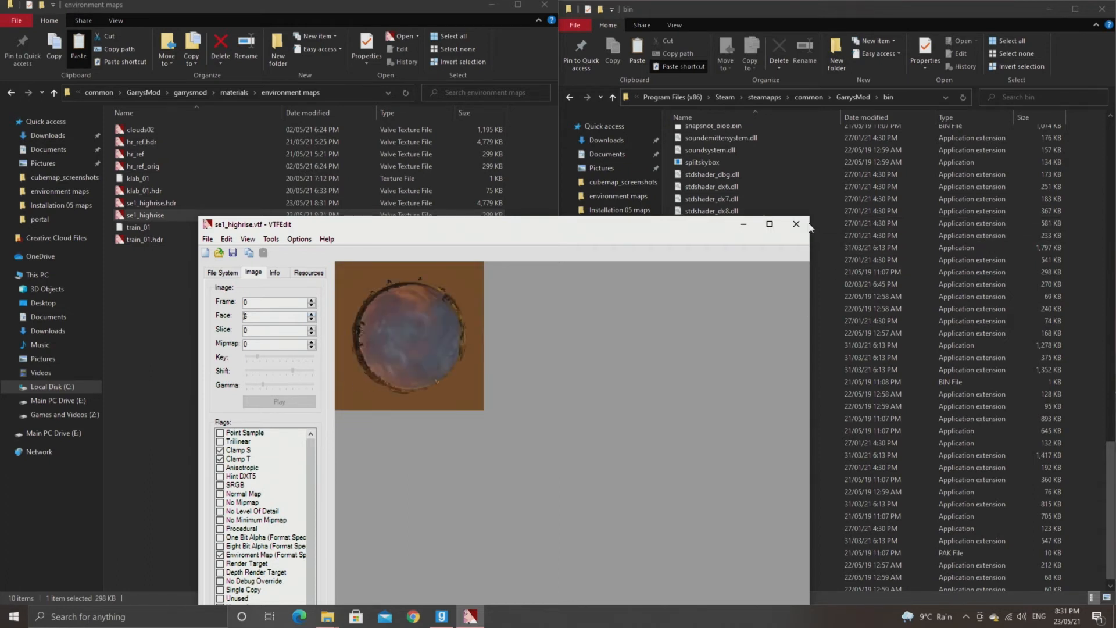
left_click(795, 223)
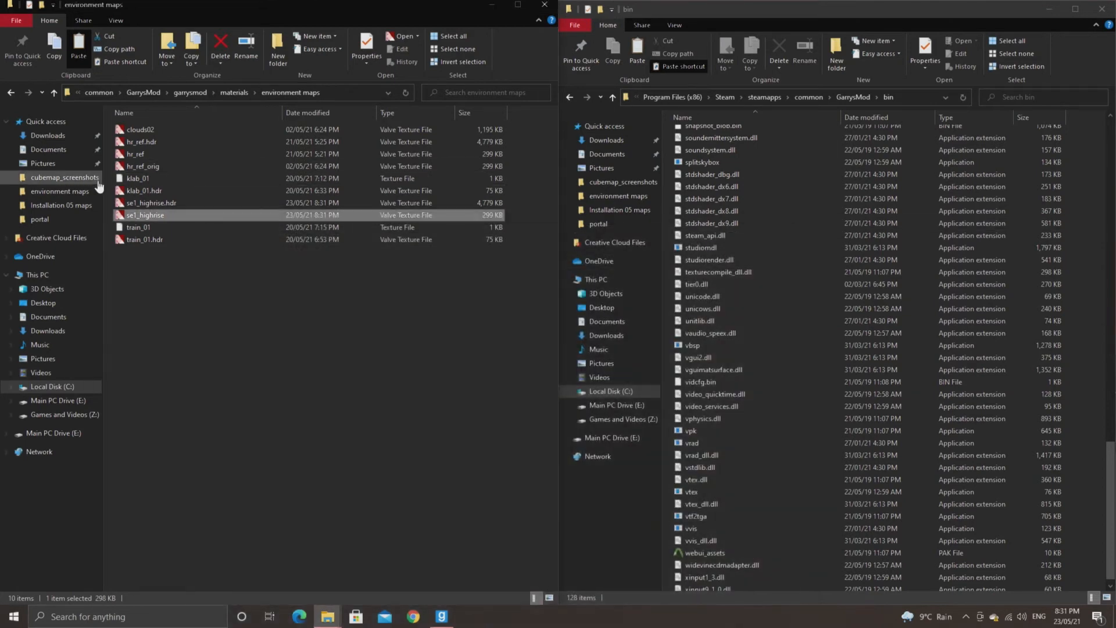
Open se1_highrise.hdr.vtf and check its cubemap faces
double_click(145, 215)
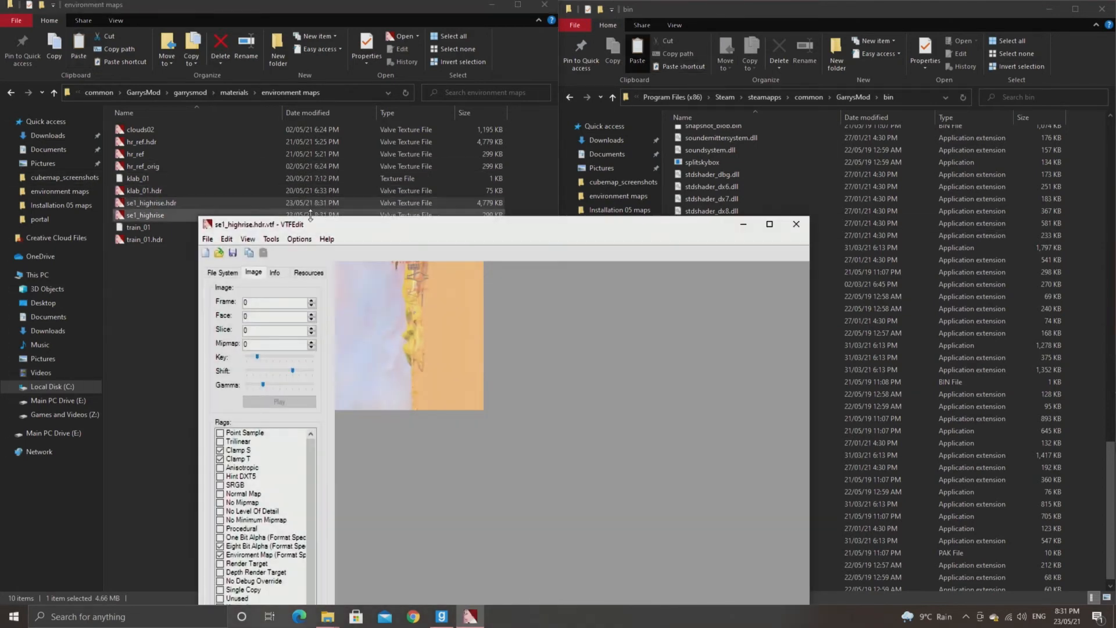
left_click(311, 313)
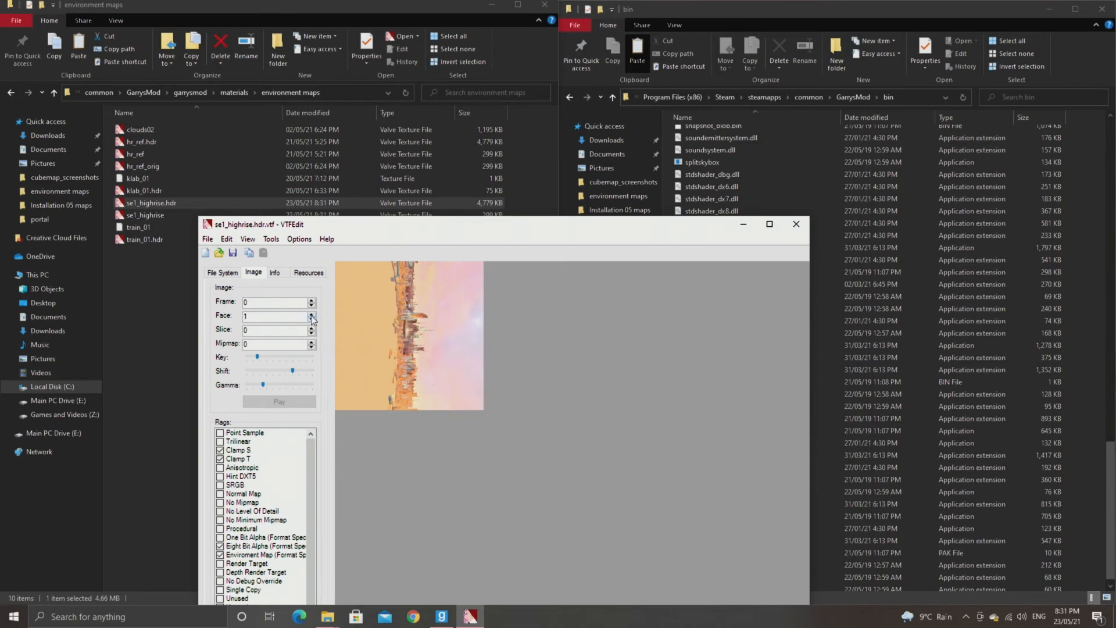
left_click(311, 314)
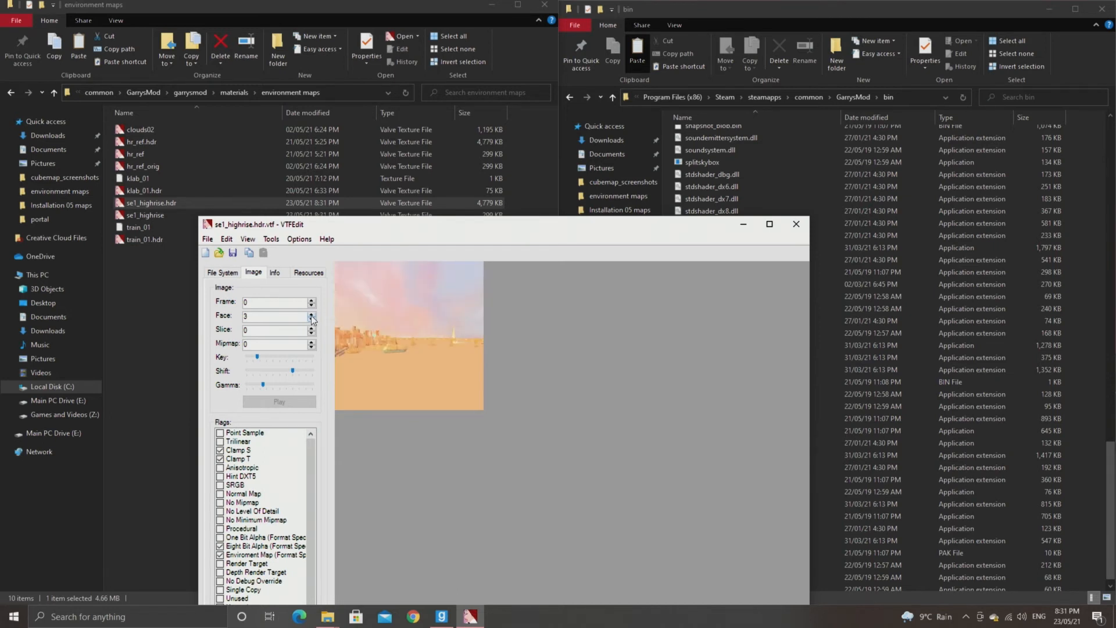
left_click(311, 313)
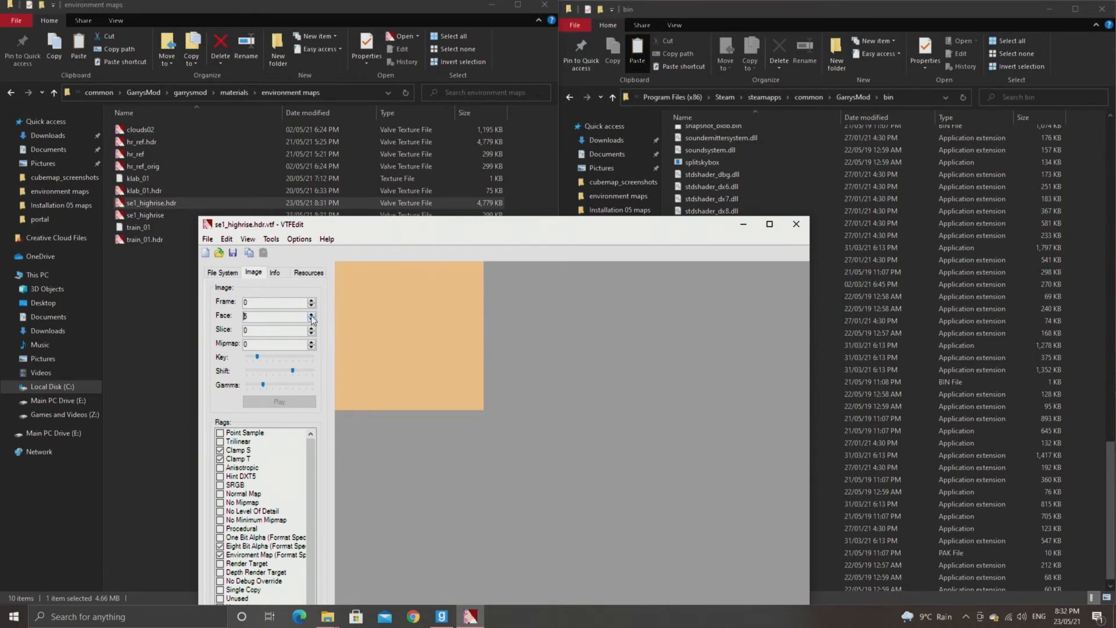
left_click(311, 313)
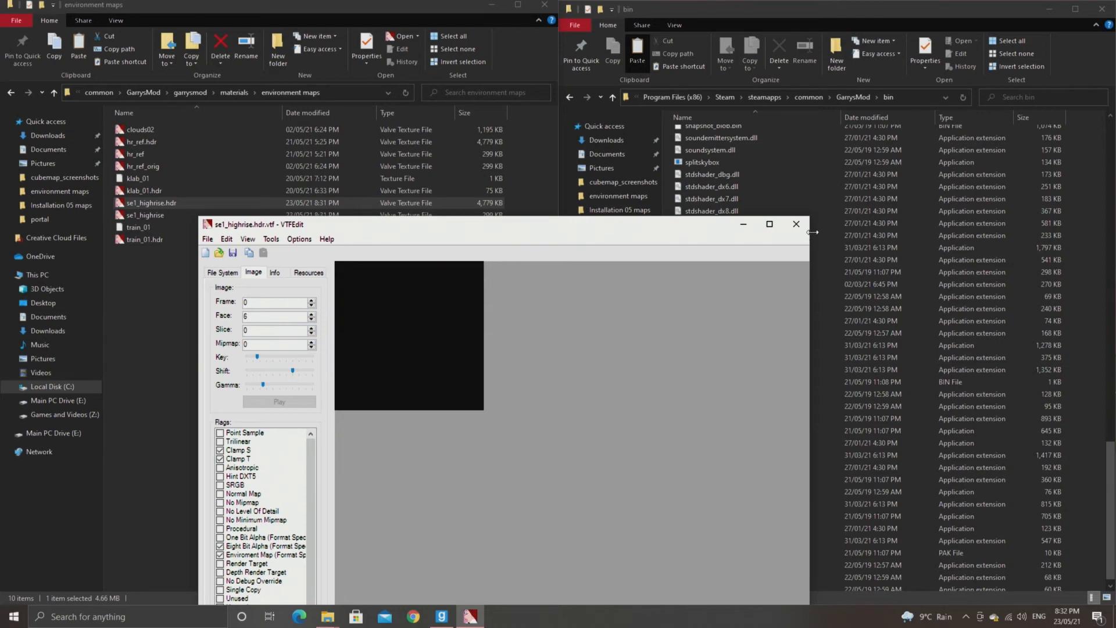
left_click(310, 319)
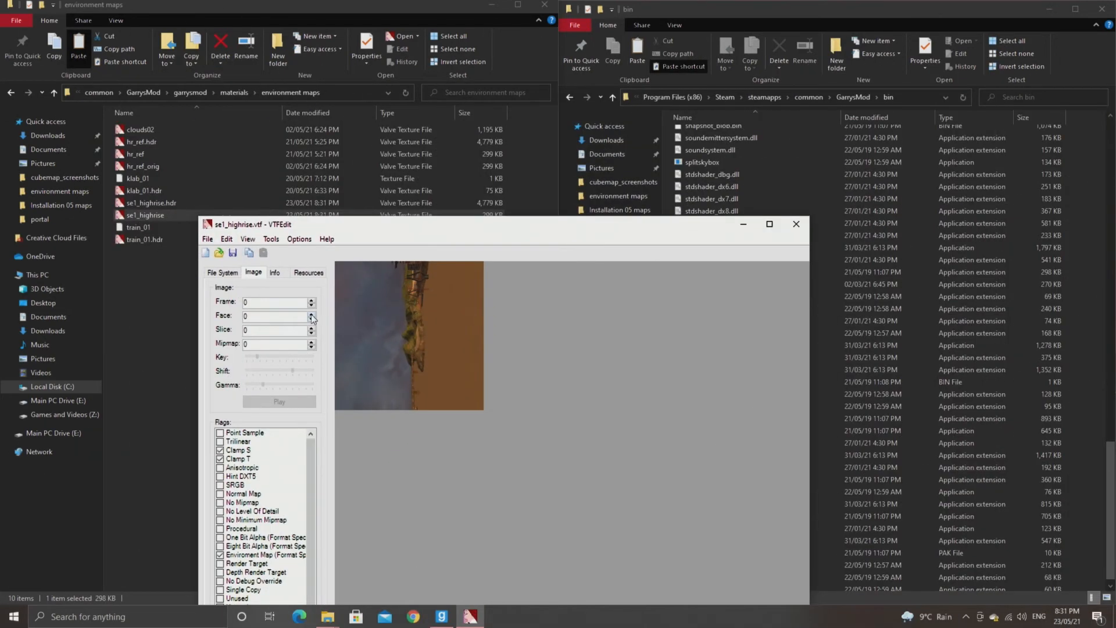
Check four more LDR cubemap faces and close the texture
left_click(310, 313)
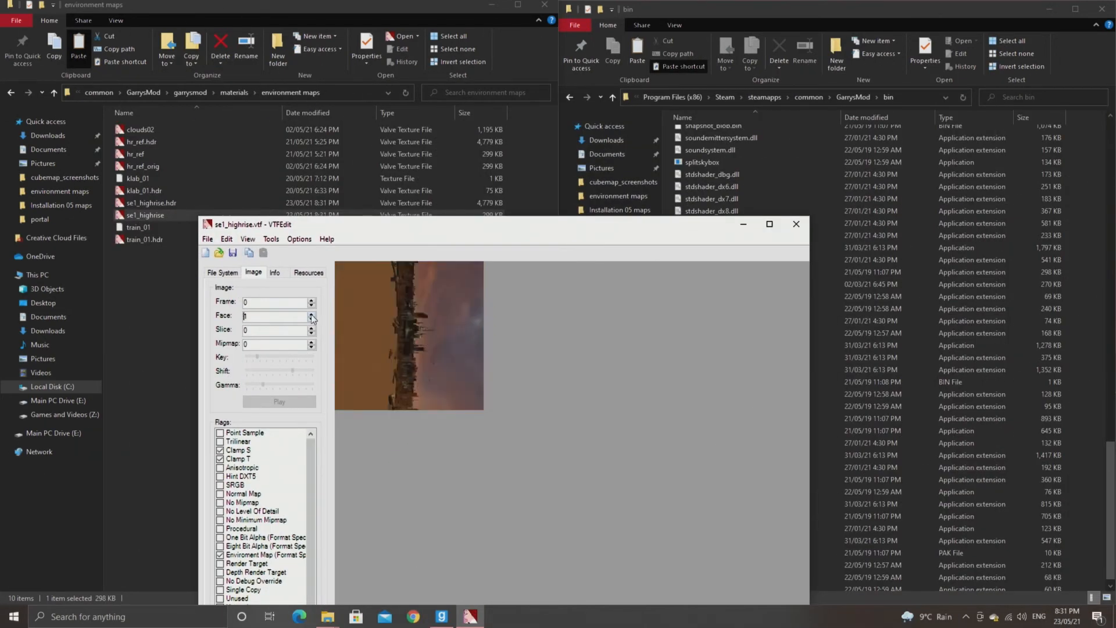
left_click(310, 314)
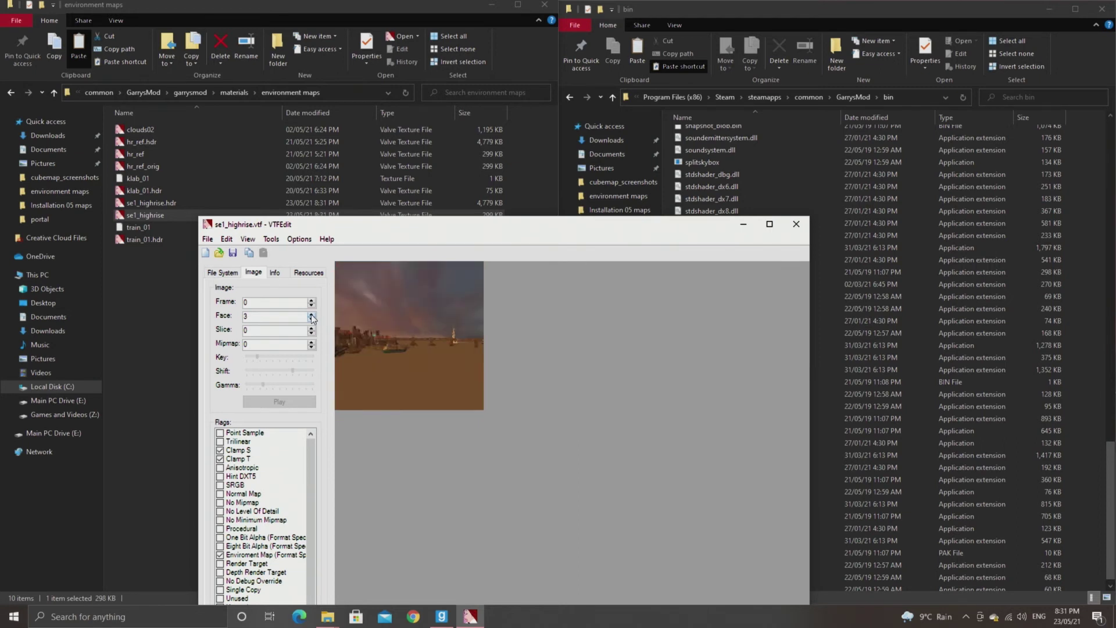
left_click(311, 313)
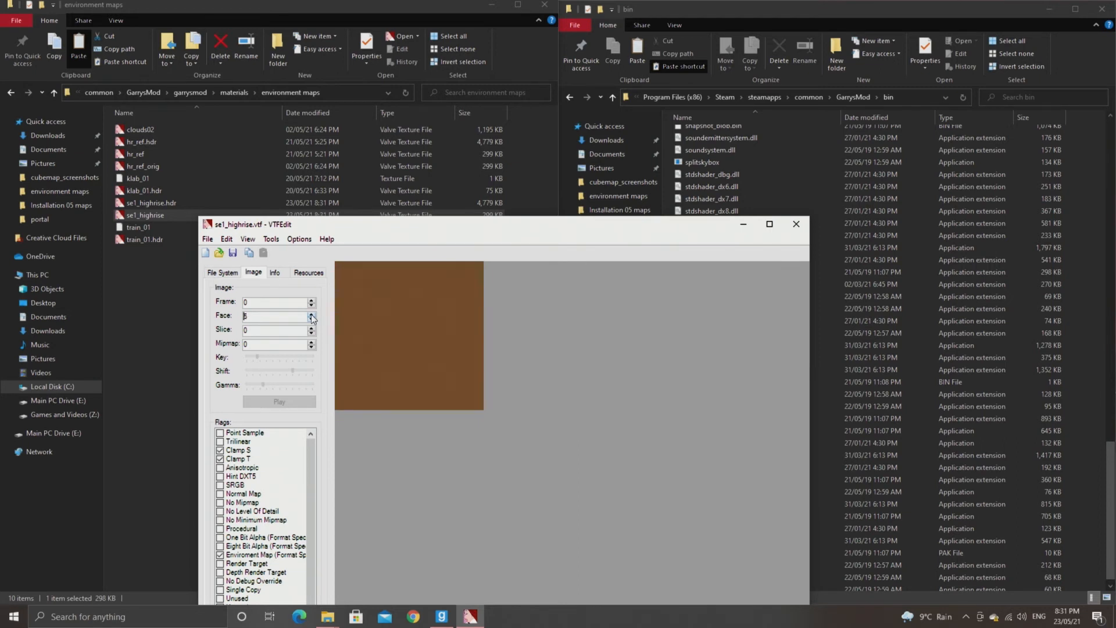
left_click(310, 314)
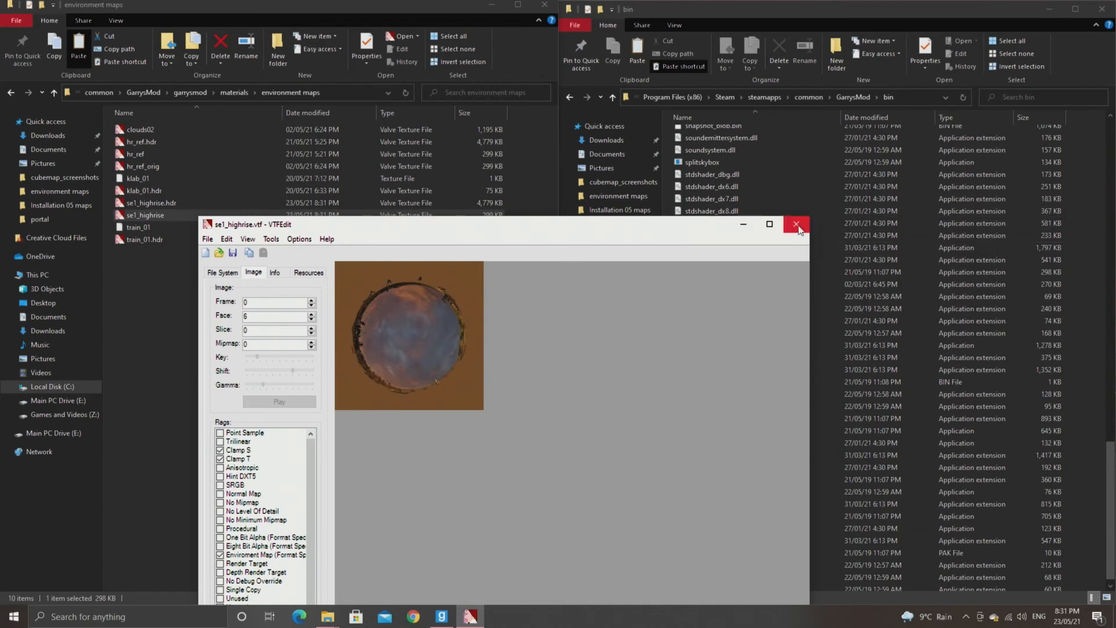
left_click(796, 225)
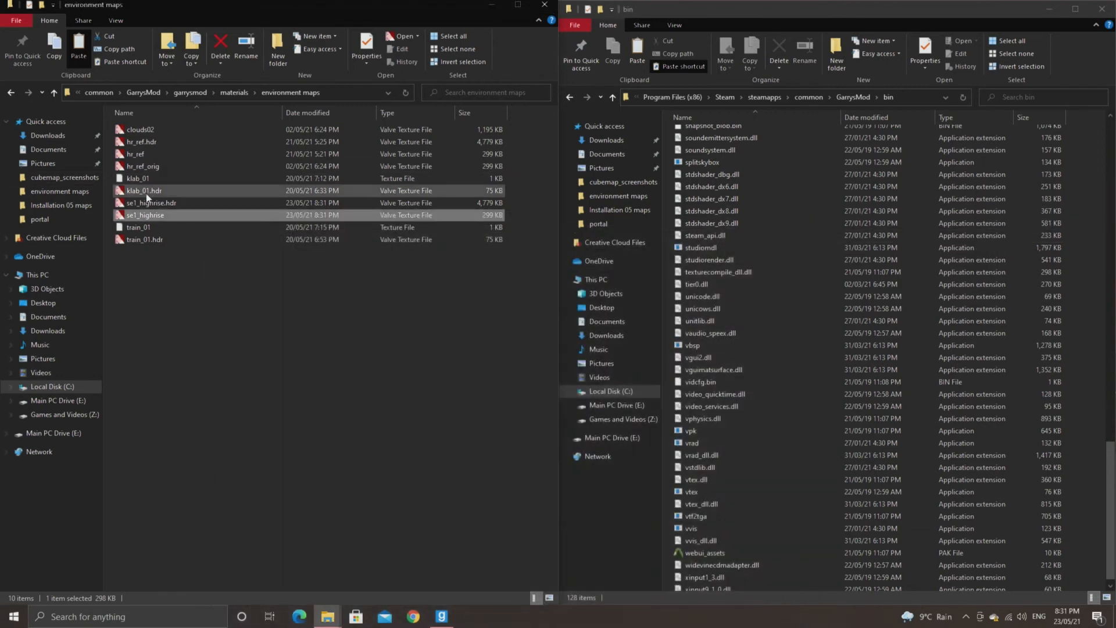
Reopen se1_highrise.hdr.vtf and check three of its faces
double_click(151, 202)
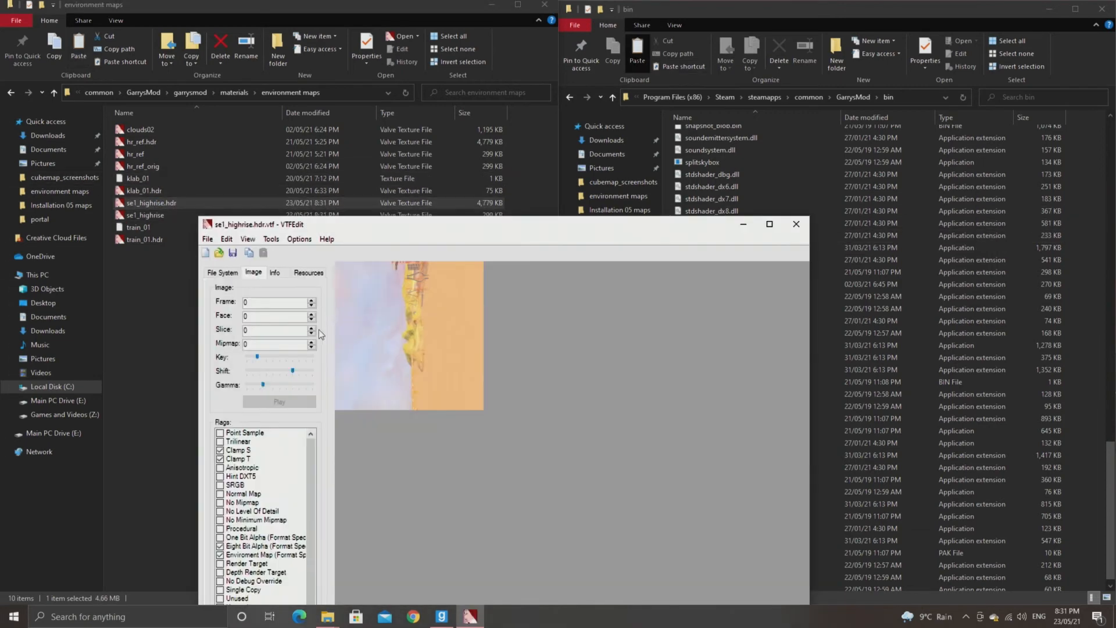
left_click(311, 313)
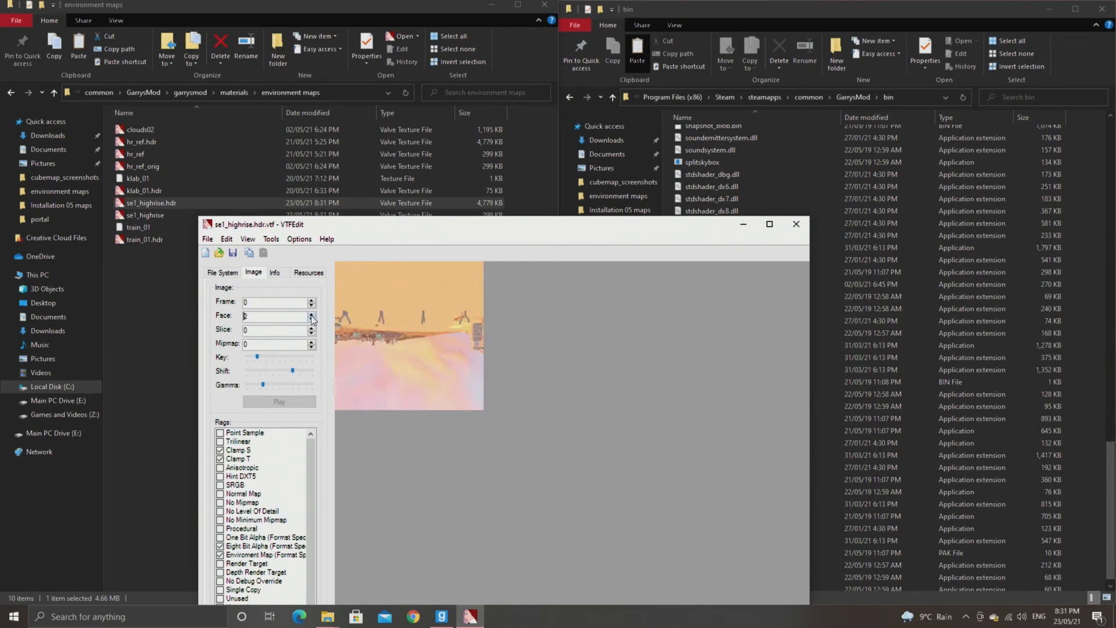
left_click(311, 313)
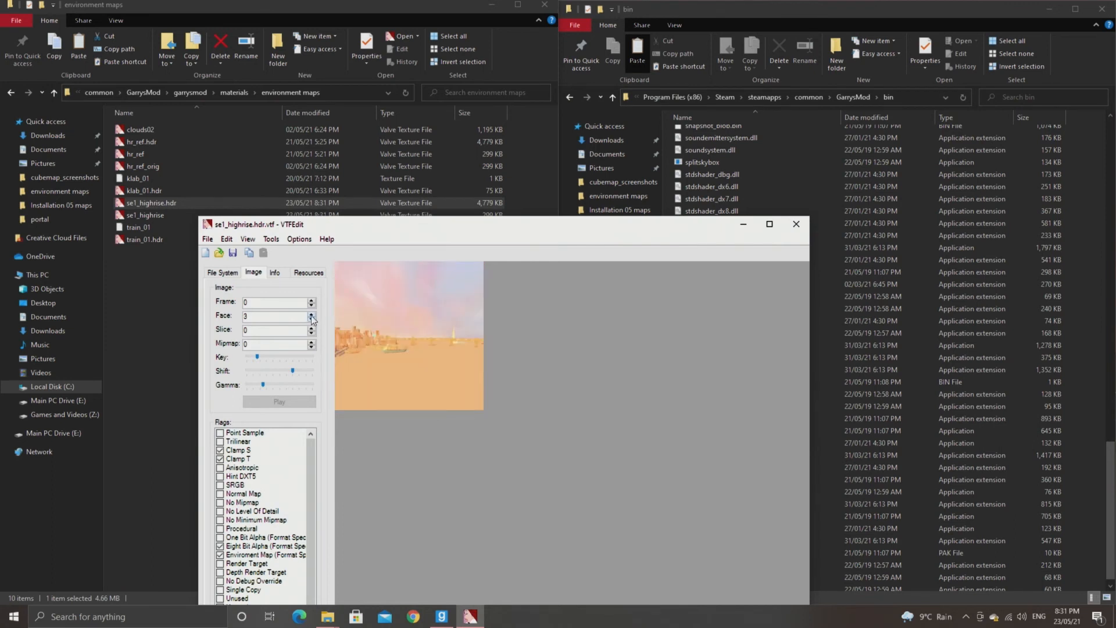
left_click(310, 313)
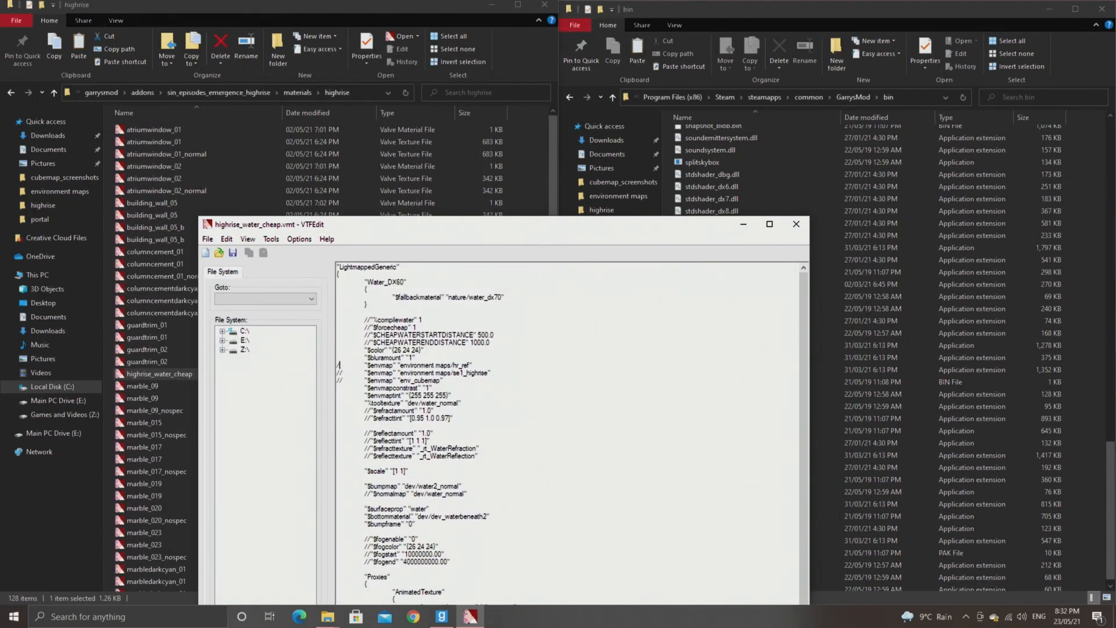
mouse_move(350, 330)
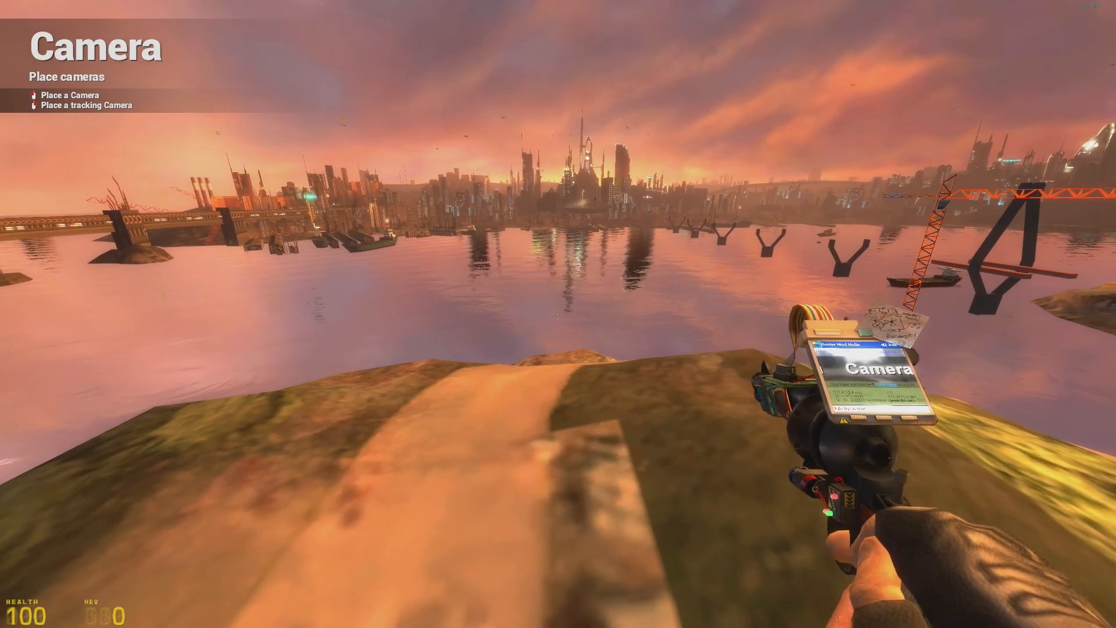
mouse_move(558, 313)
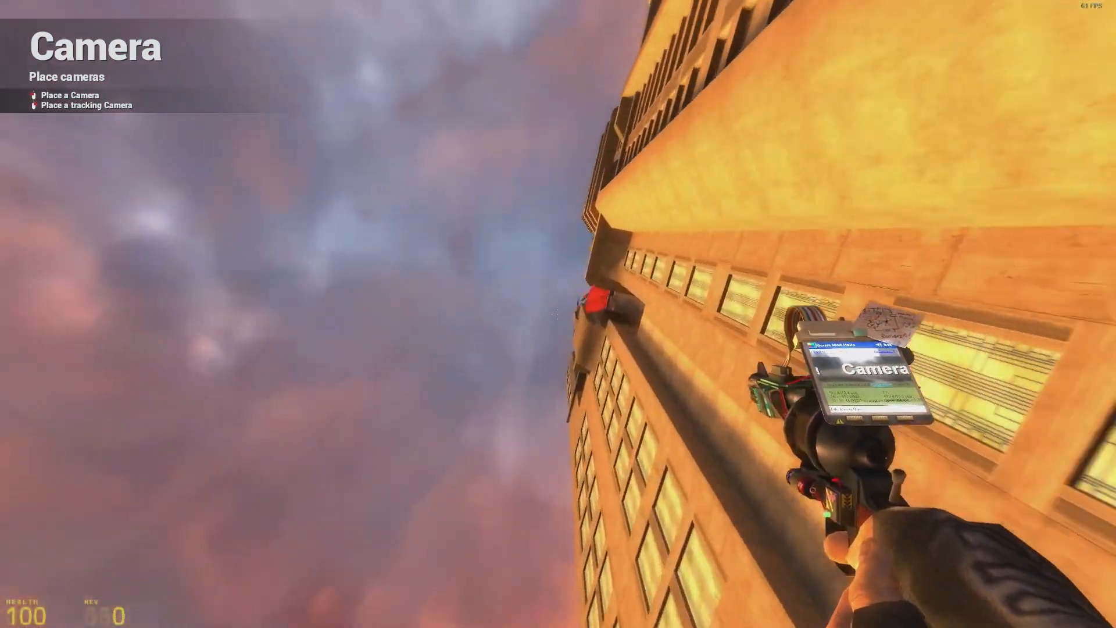